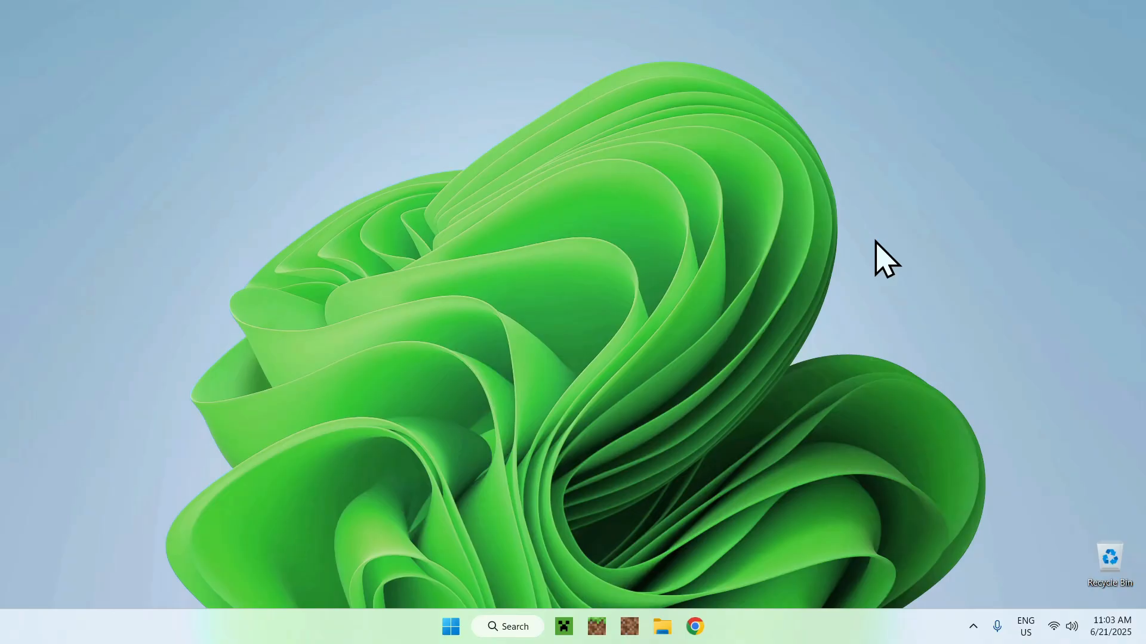
mouse_move(932, 278)
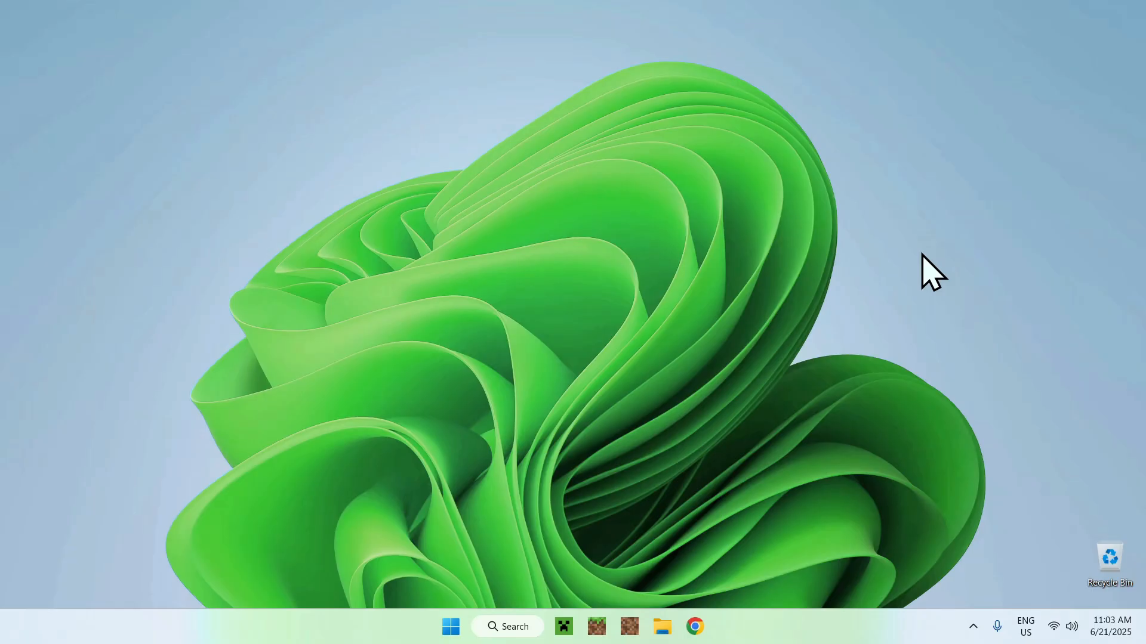
mouse_move(731, 600)
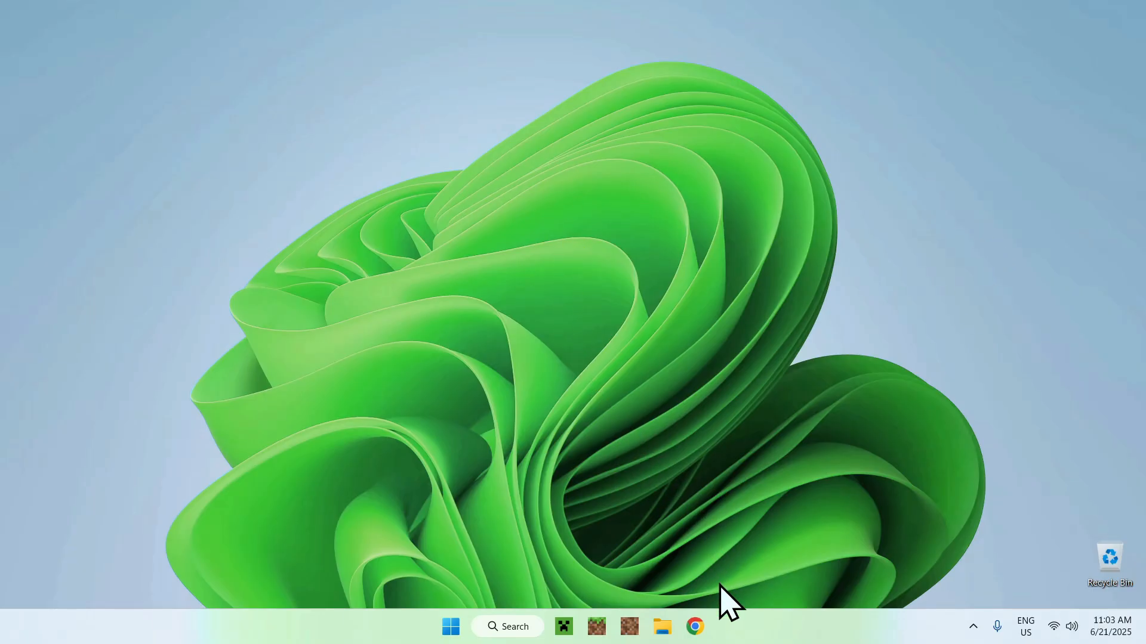
- Search Google for Modrinth in Chrome and land on the modrinth.com homepage
click(694, 626)
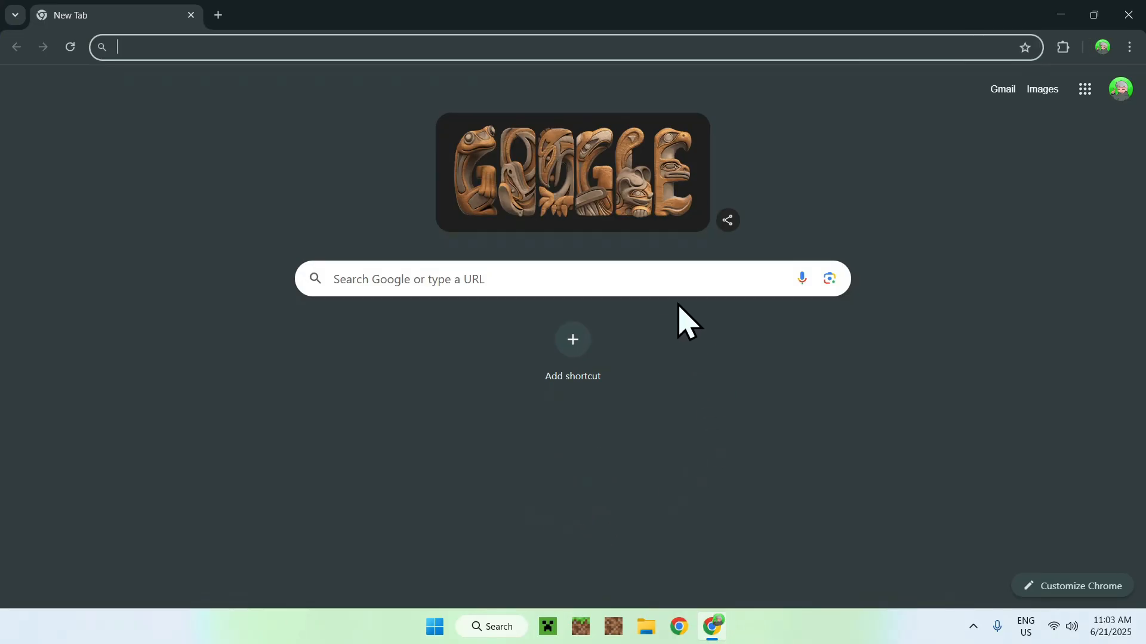
text(M)
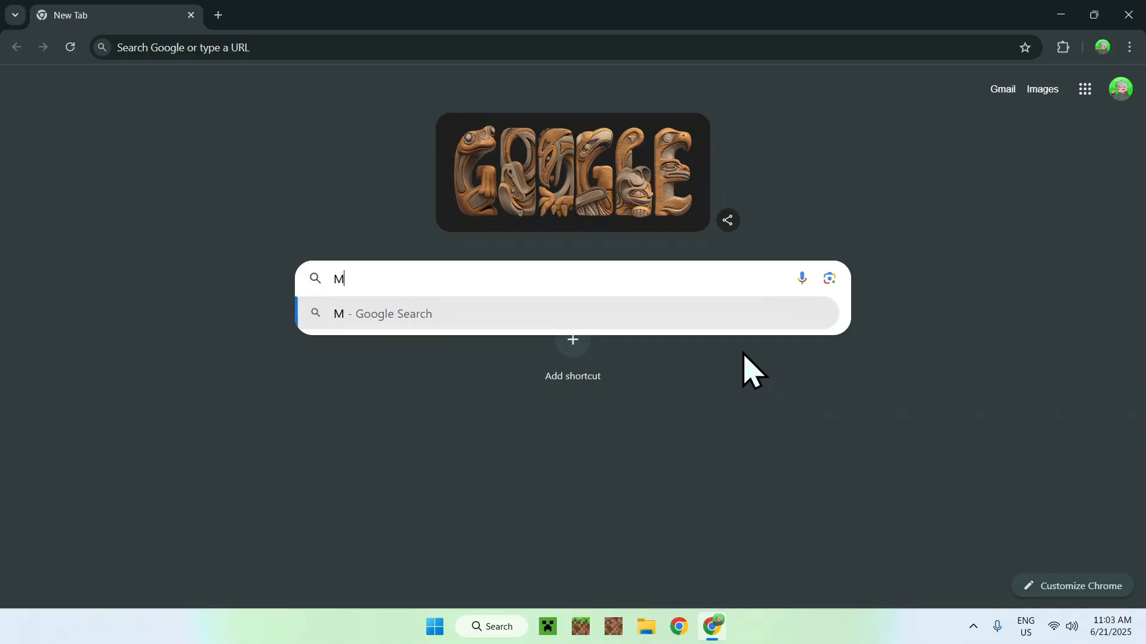
text(odrinth)
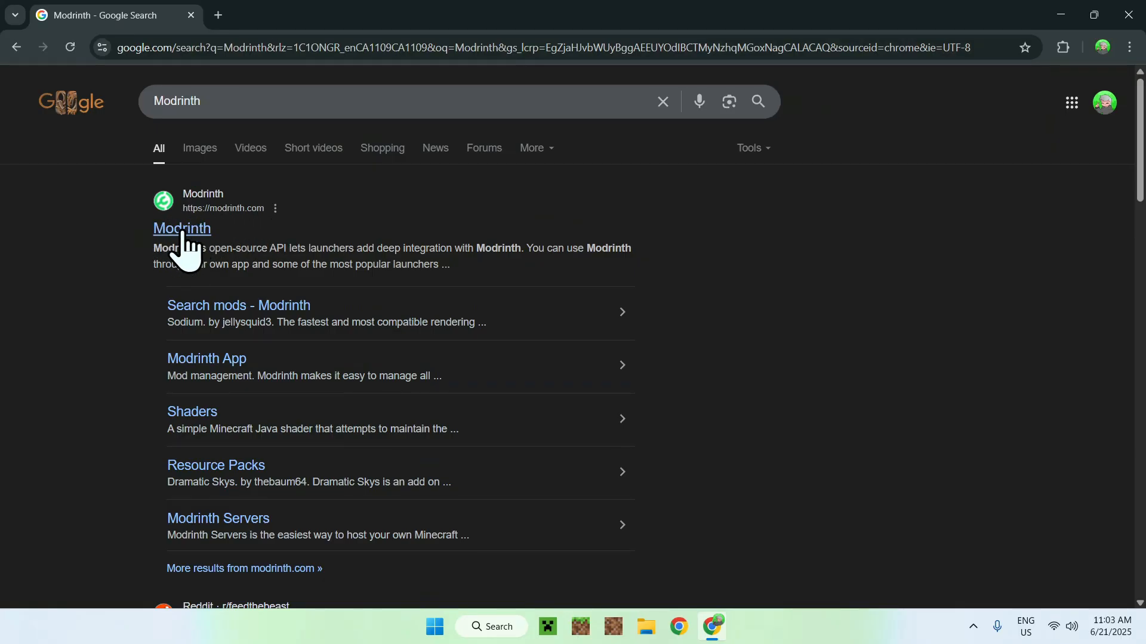
click(182, 229)
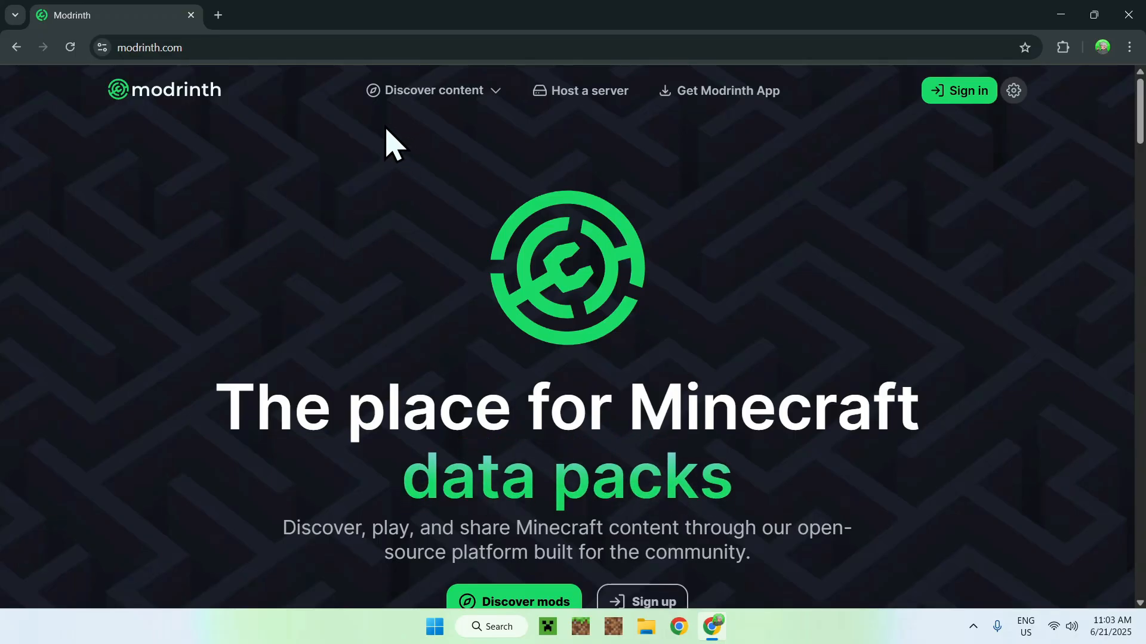
- Go to the Mods catalogue via Discover content
click(432, 90)
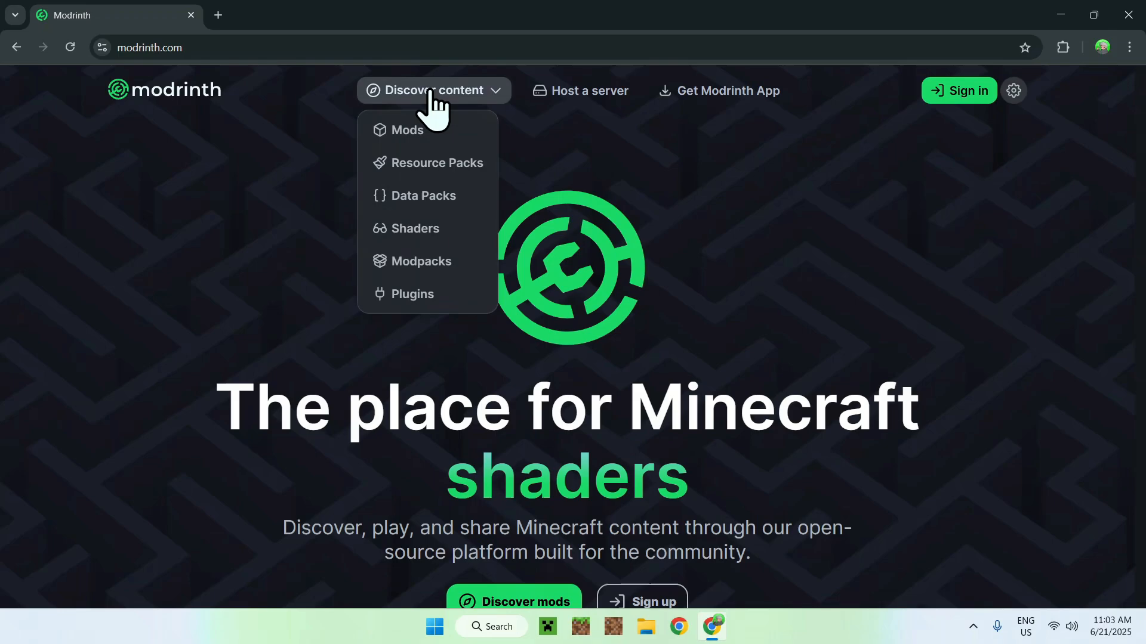
click(407, 130)
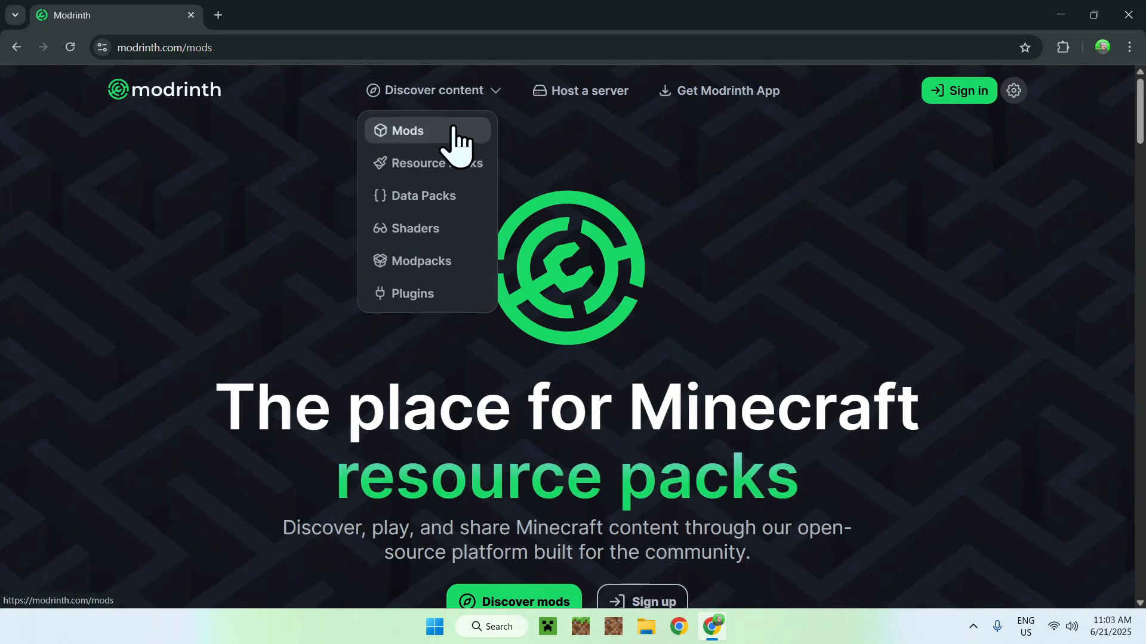
- Search the mods catalogue for JourneyMap and open its mod page
click(407, 131)
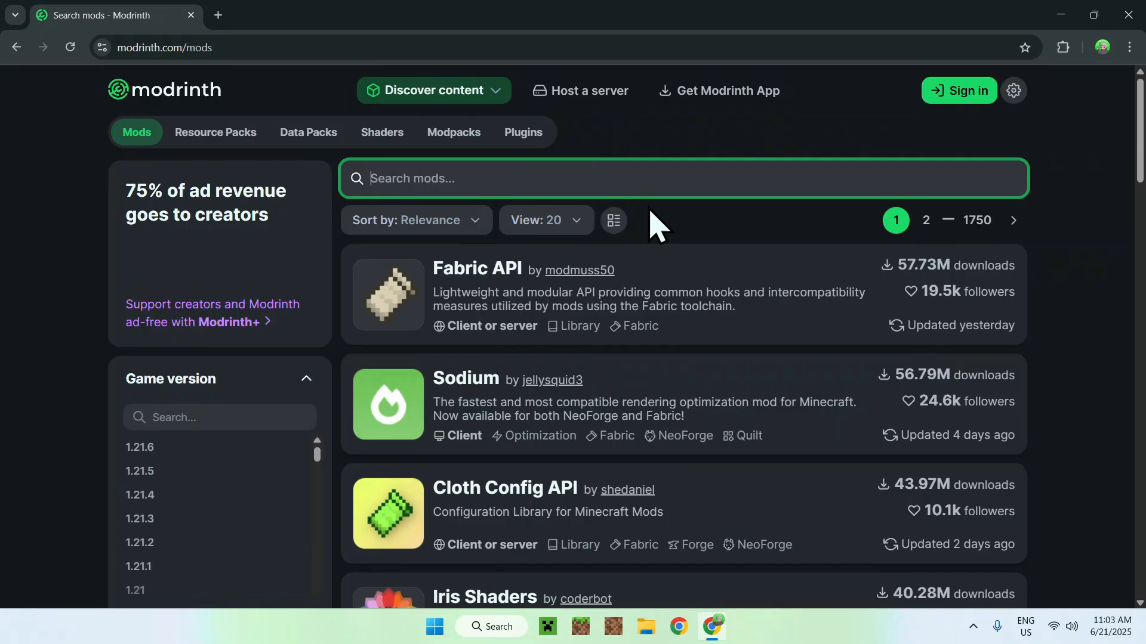
text(JourneyMap)
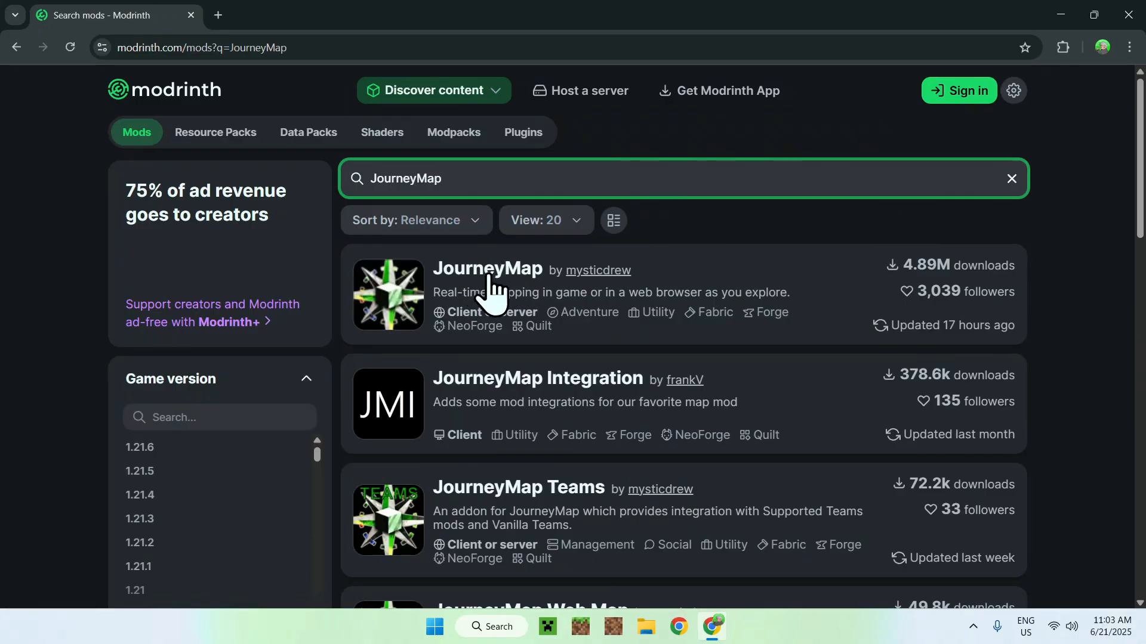
click(487, 270)
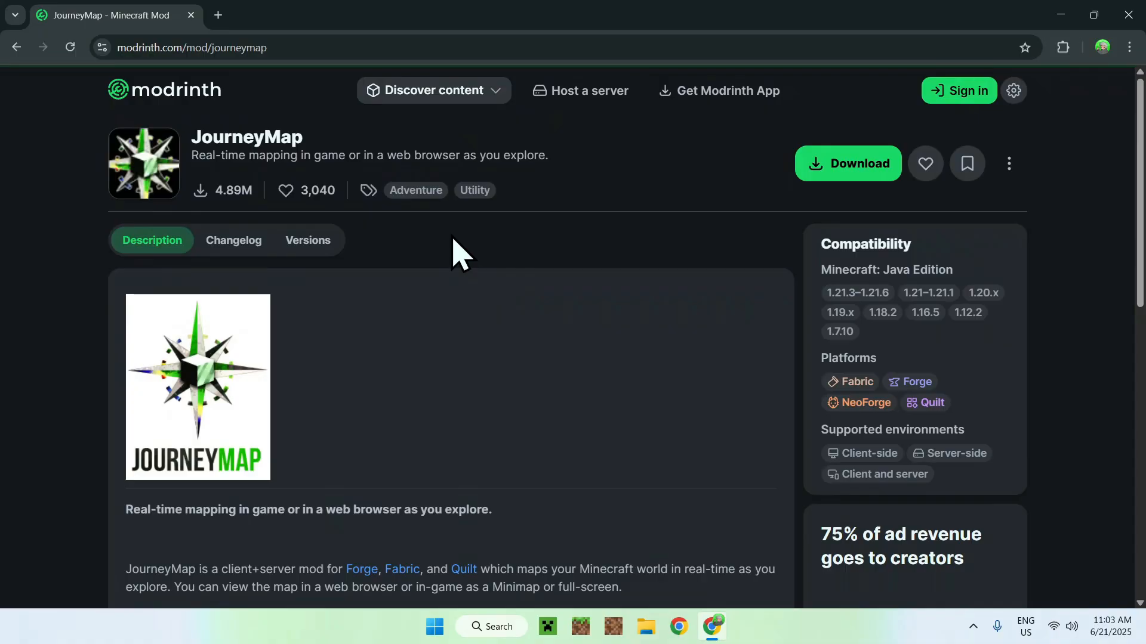
mouse_move(437, 266)
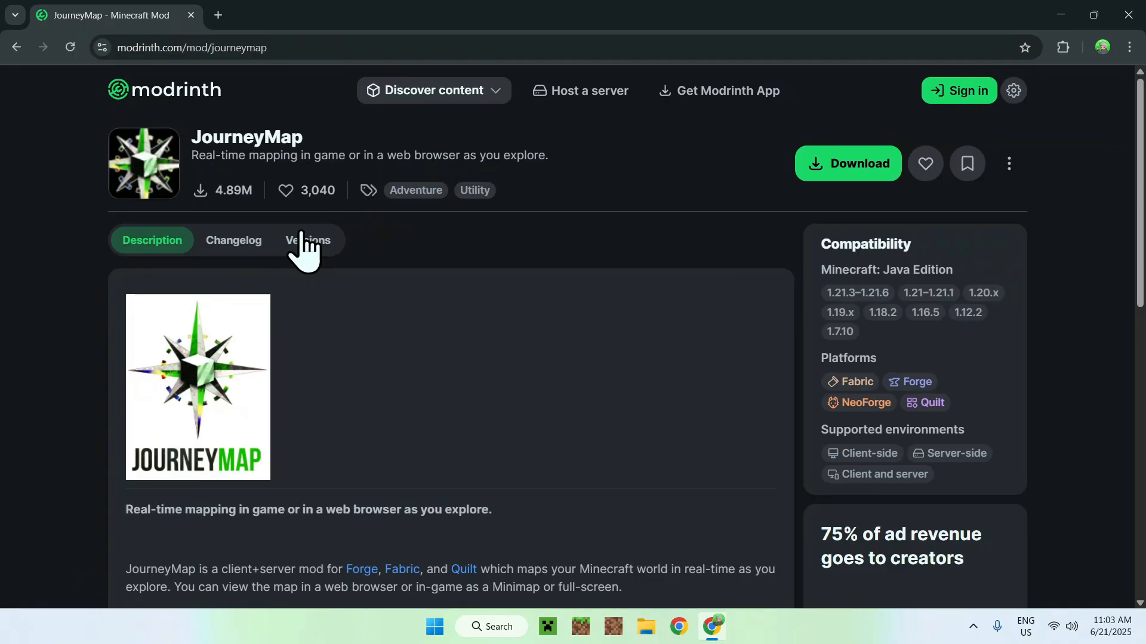
- Filter JourneyMap's versions list to Minecraft 1.21.6
click(307, 240)
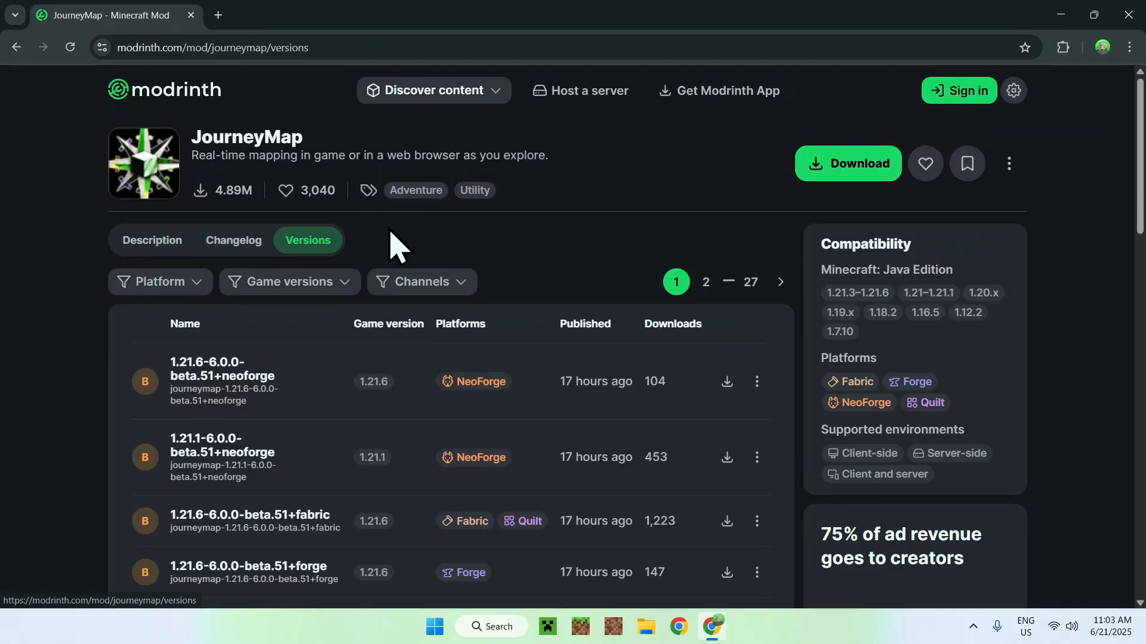
click(288, 282)
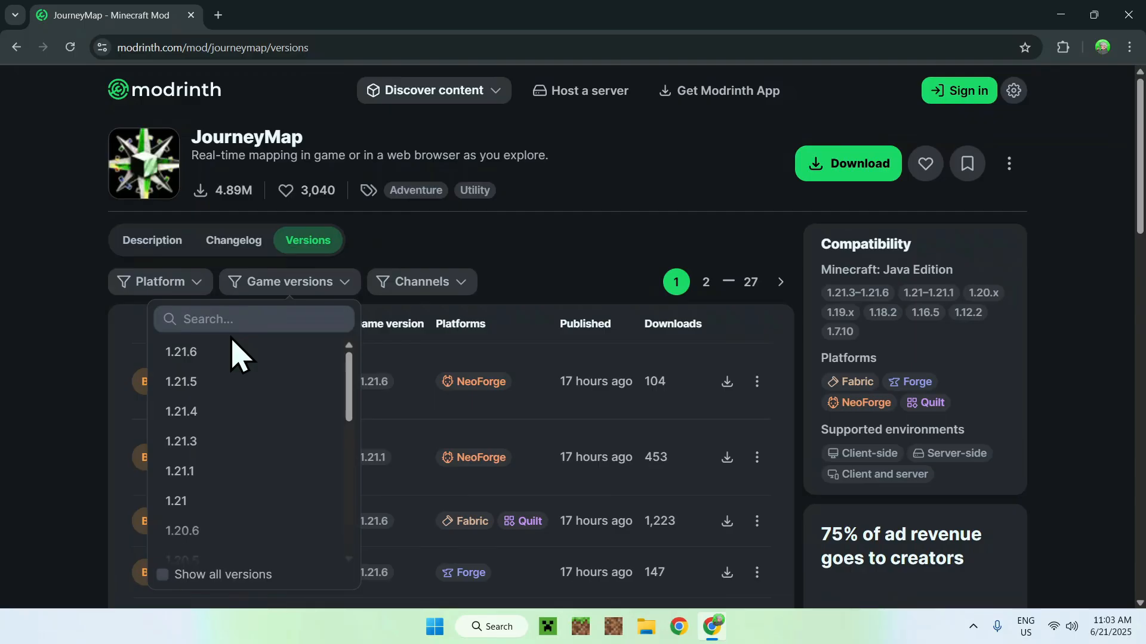
click(180, 351)
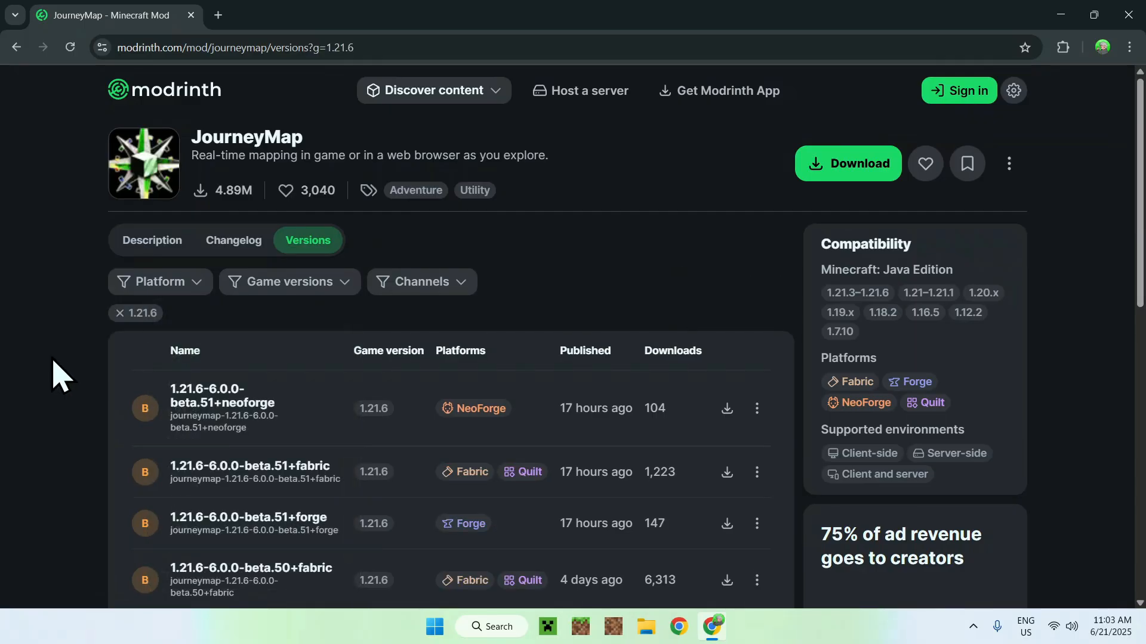
mouse_move(485, 482)
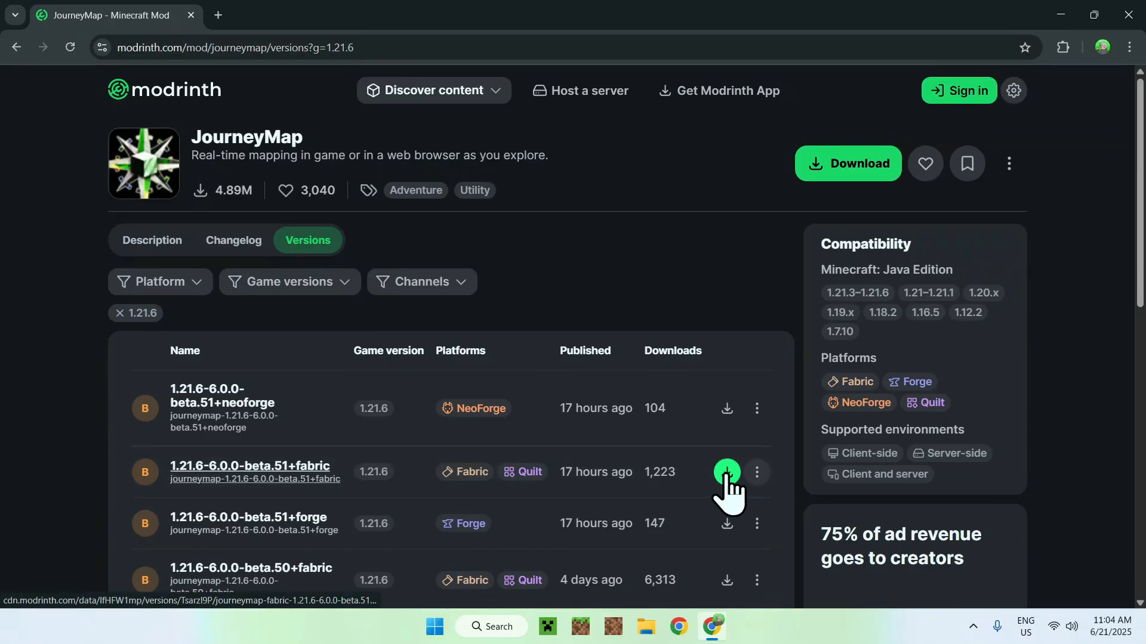
- Download the JourneyMap 1.21.6 Fabric jar and confirm it finished in Chrome's downloads
click(726, 472)
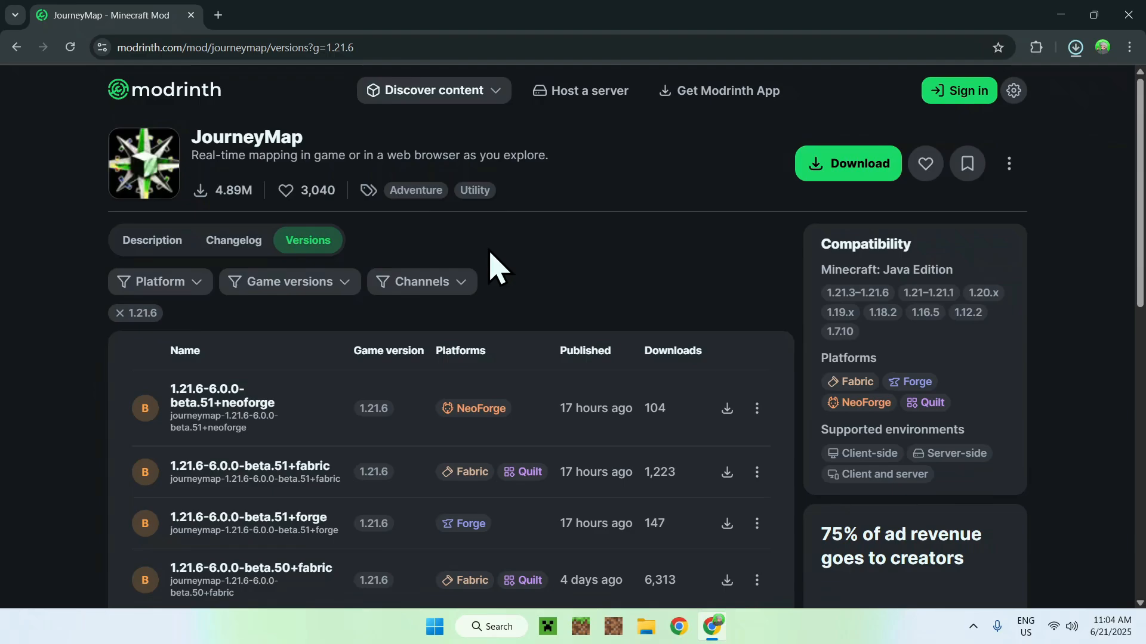
mouse_move(548, 261)
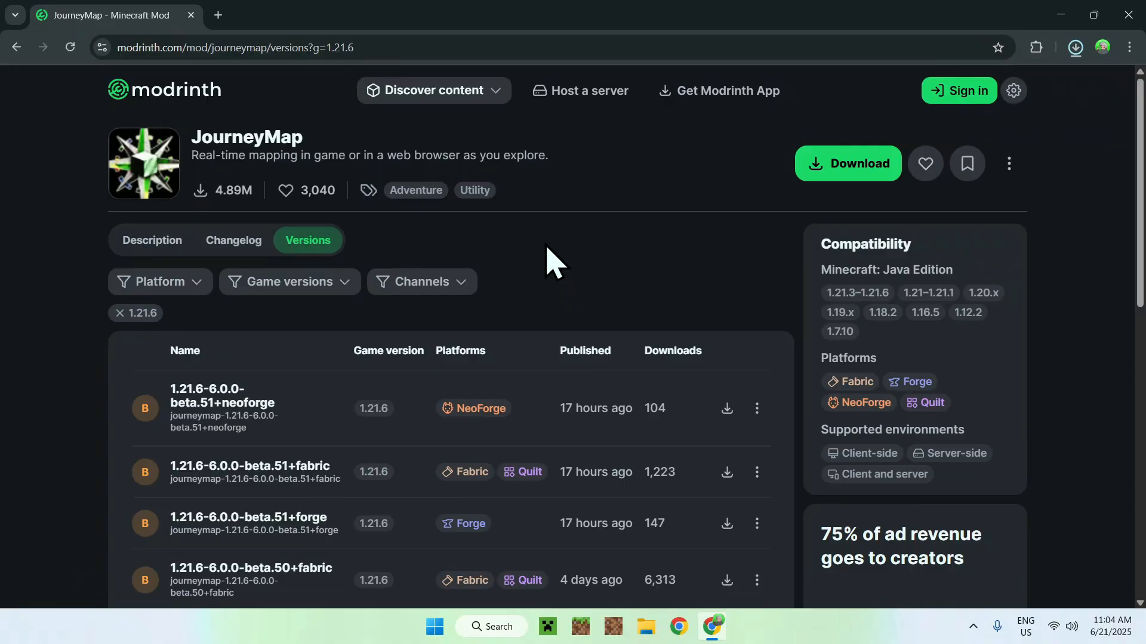
click(726, 472)
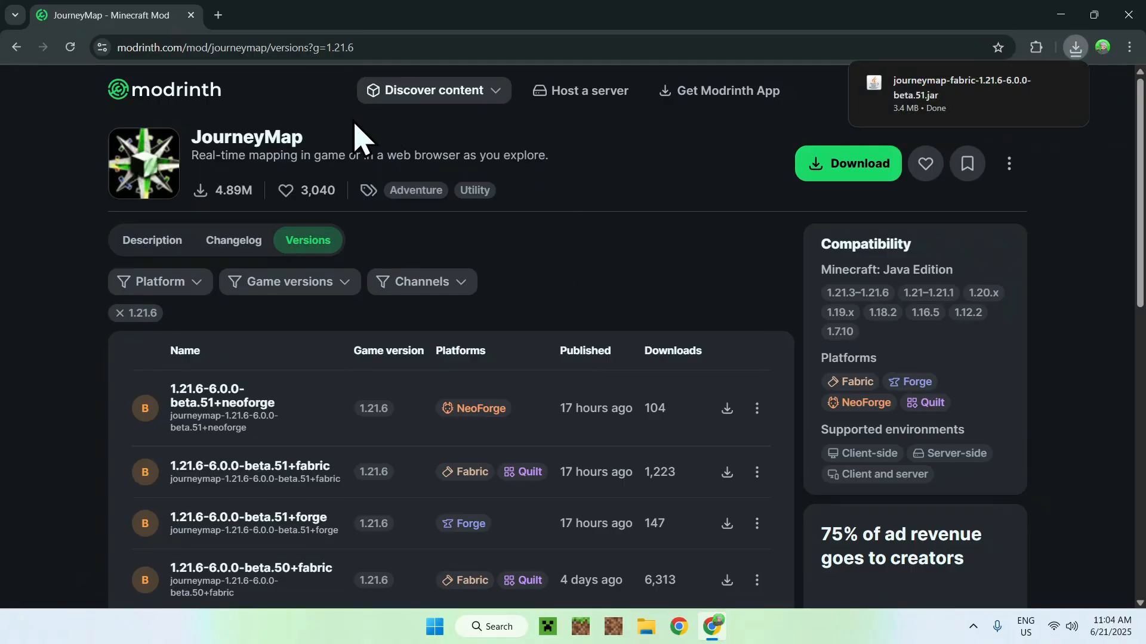
- Return to the Mods catalogue and open the Fabric API mod page
click(433, 90)
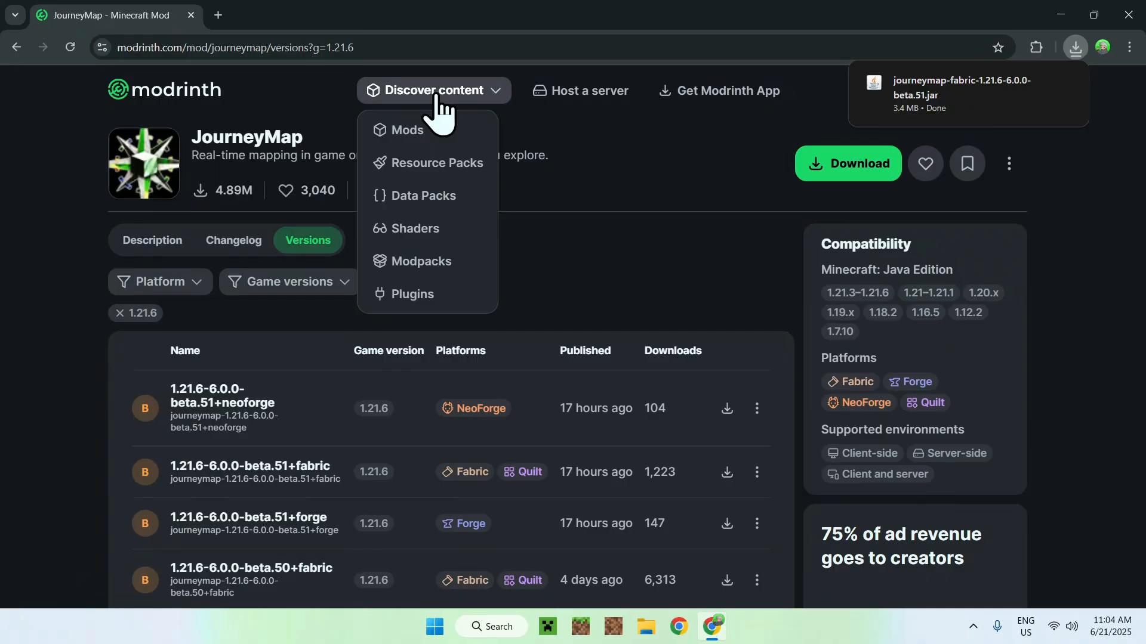
click(411, 129)
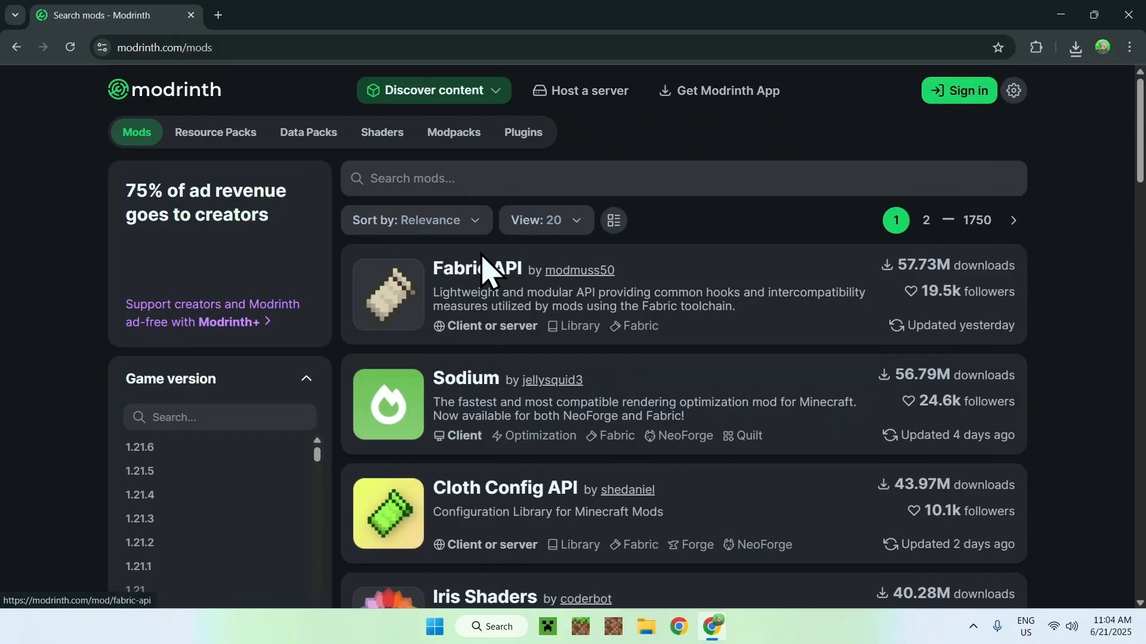
click(682, 178)
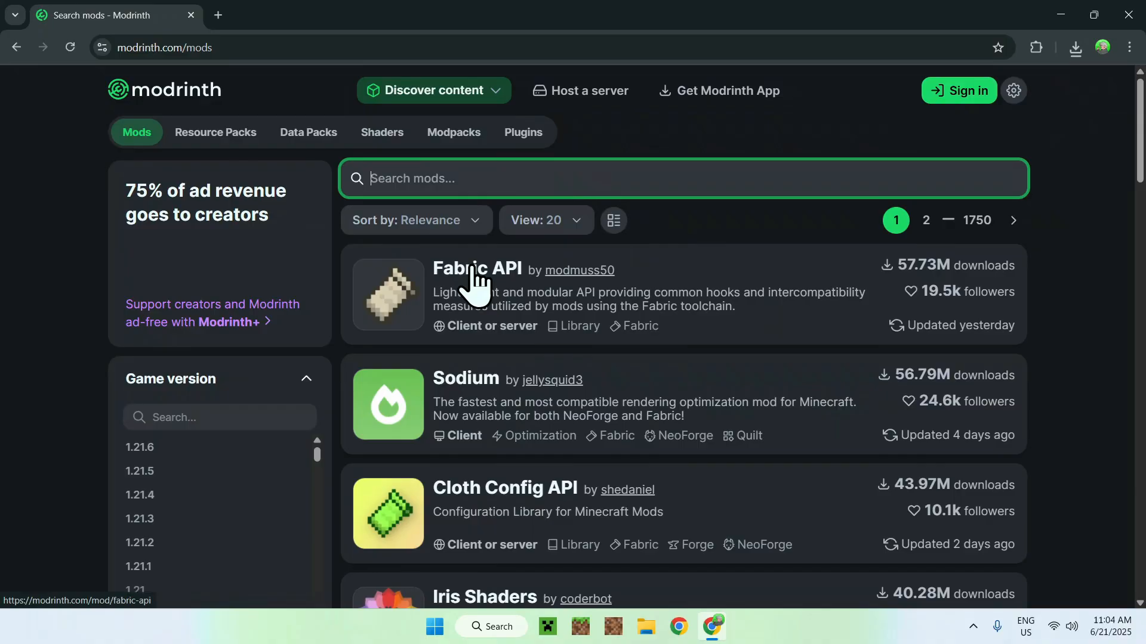
click(476, 269)
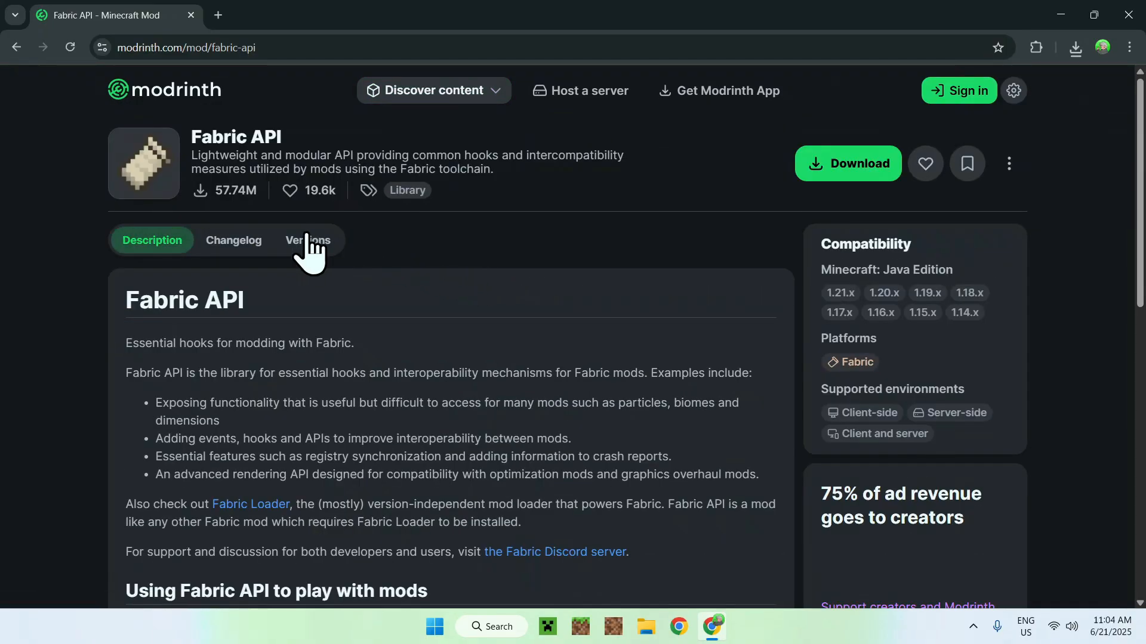
- Filter Fabric API versions to Minecraft 1.21.6 and download 0.127.1+1.21.6
click(308, 240)
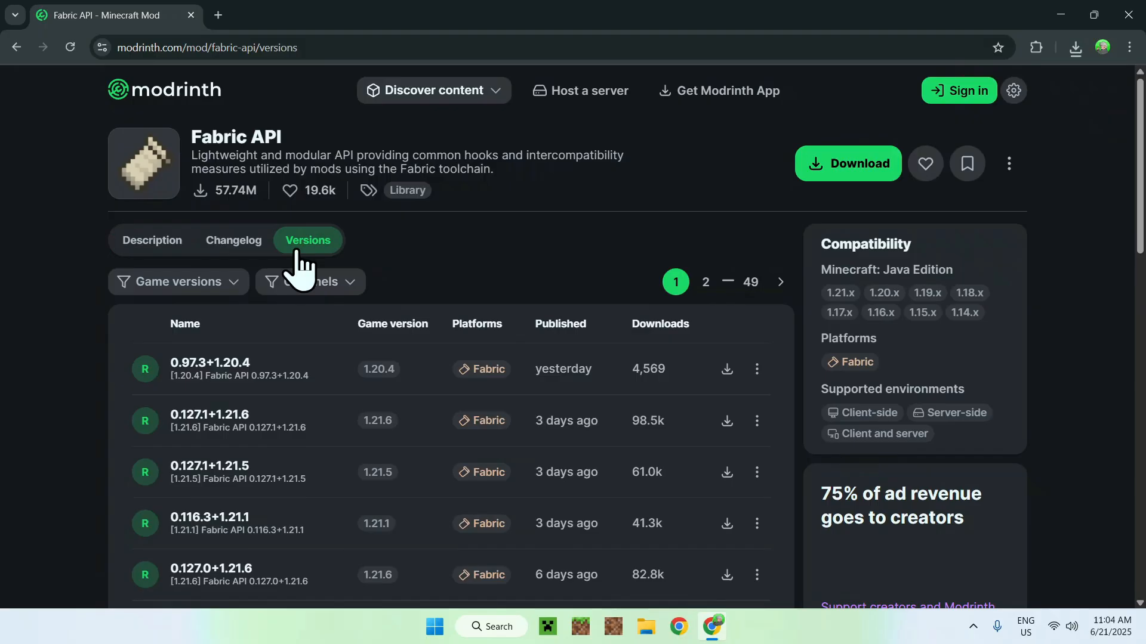
click(176, 282)
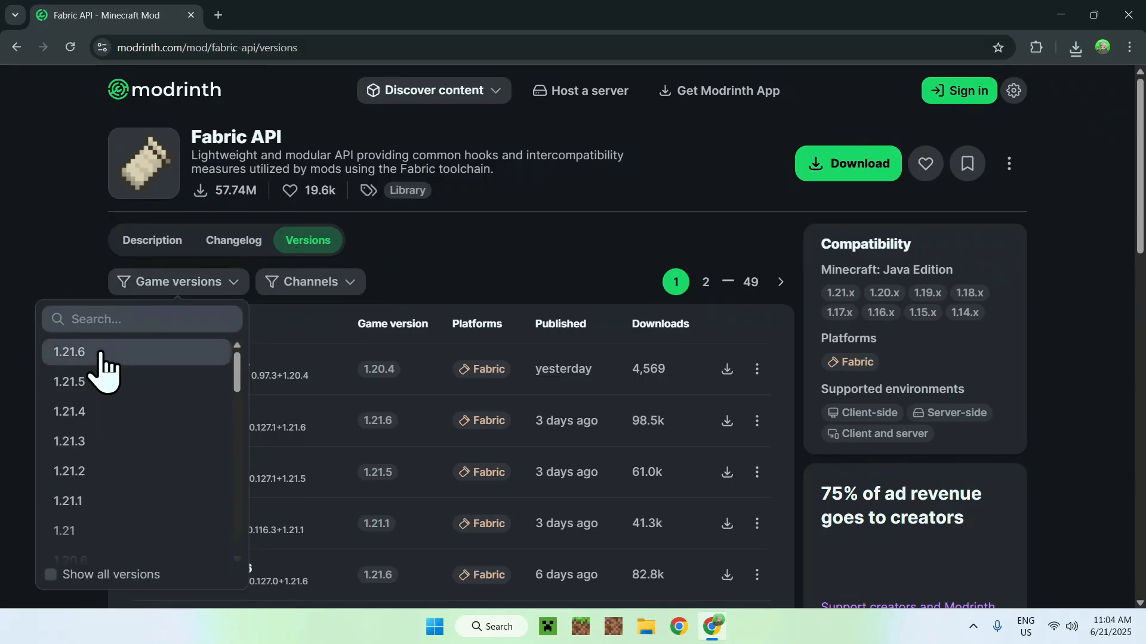
click(68, 351)
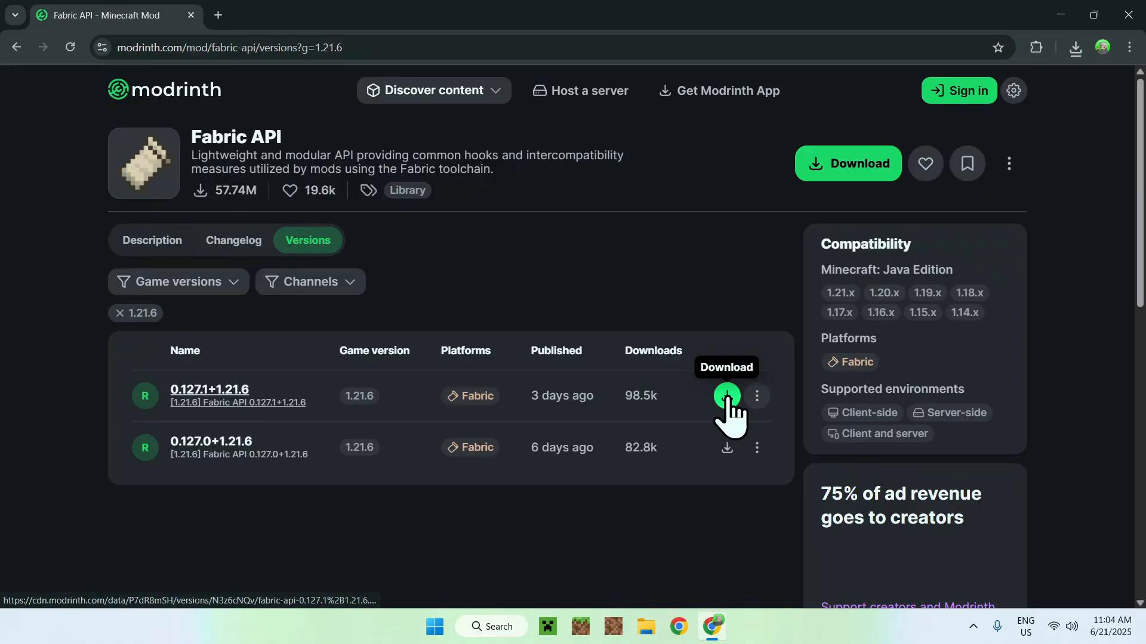
click(727, 395)
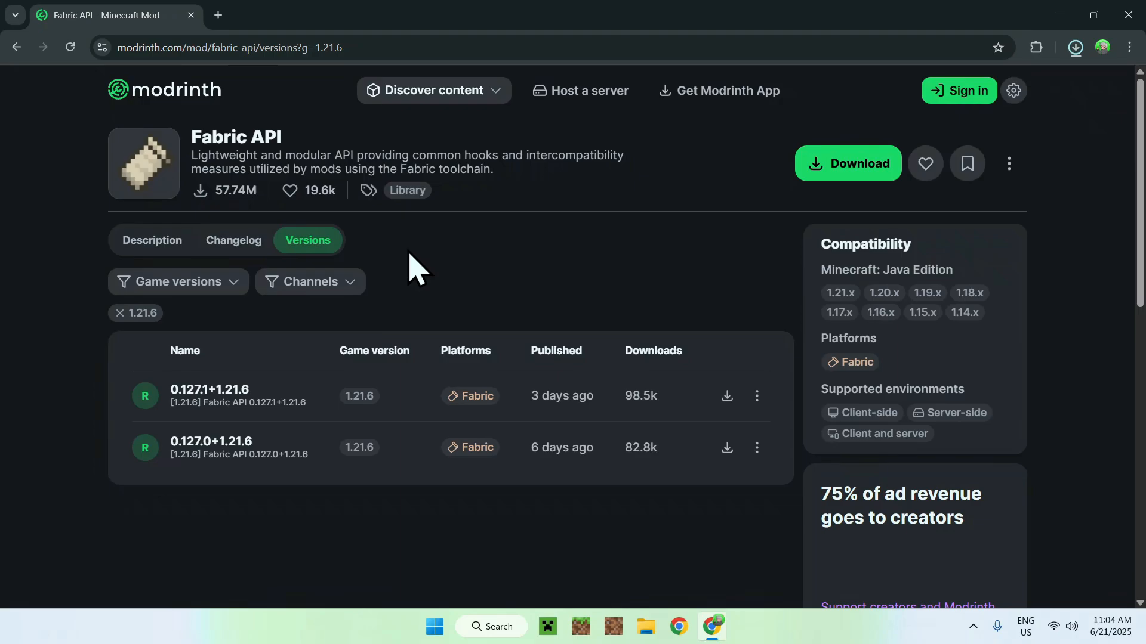
mouse_move(502, 259)
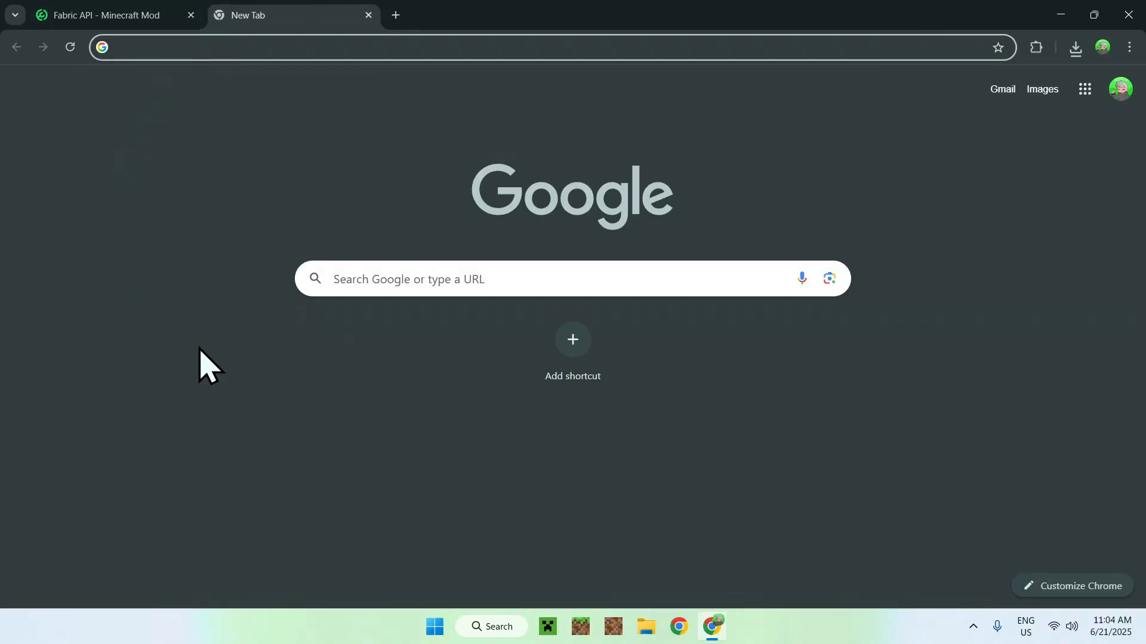
- Search for Fabric Minecraft and download fabric-installer-1.0.3.exe for Windows from fabricmc.net
text(F)
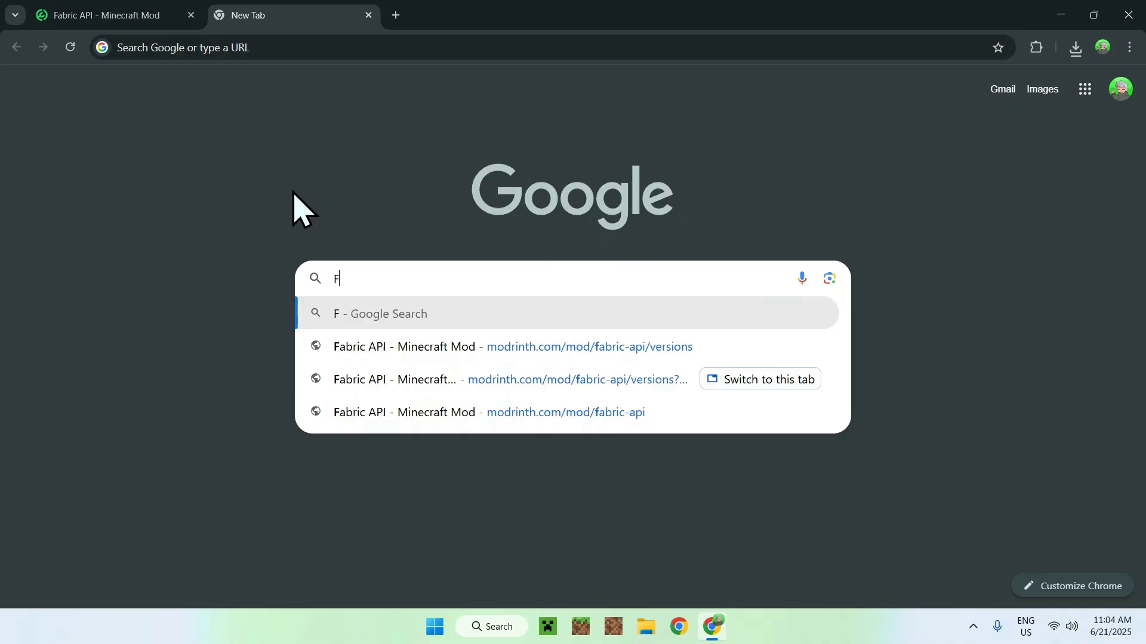
text(abric Min)
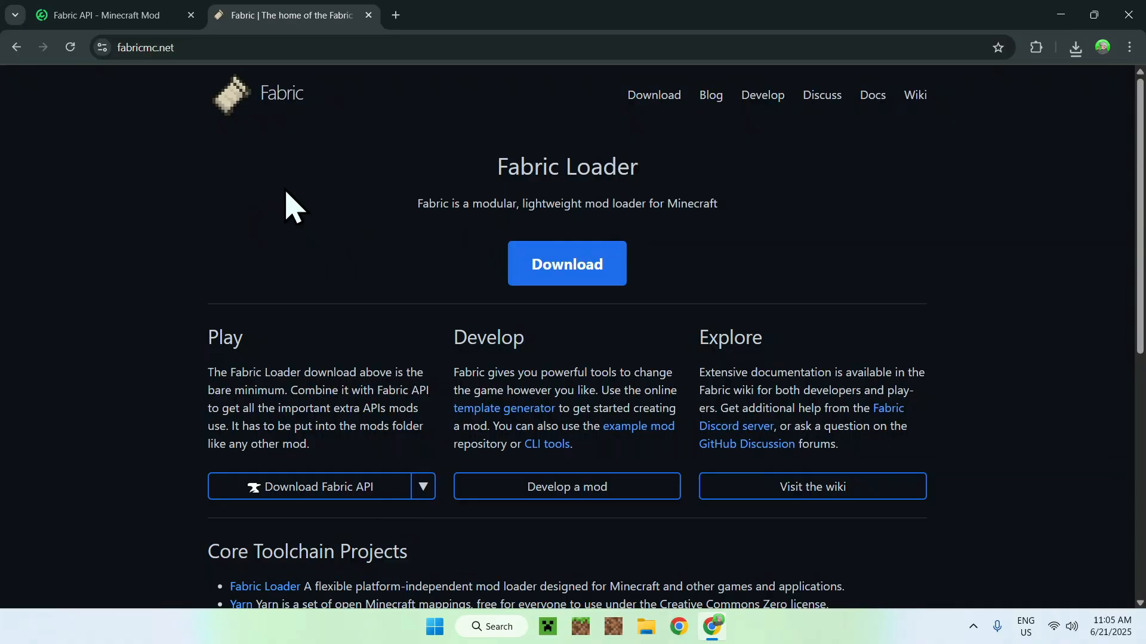
mouse_move(673, 320)
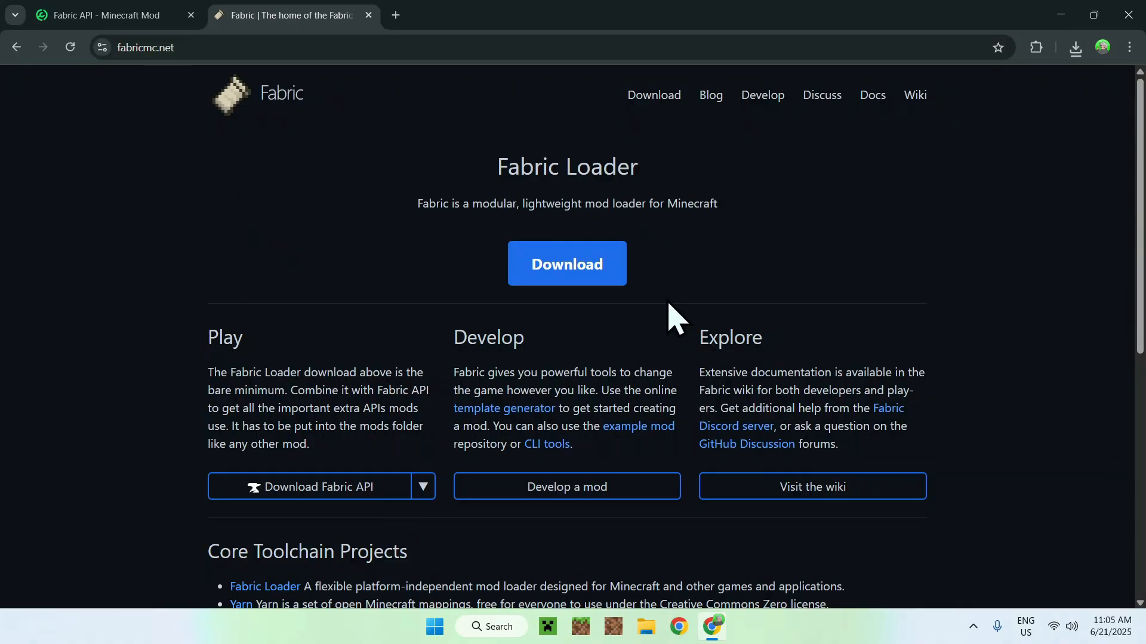
click(566, 264)
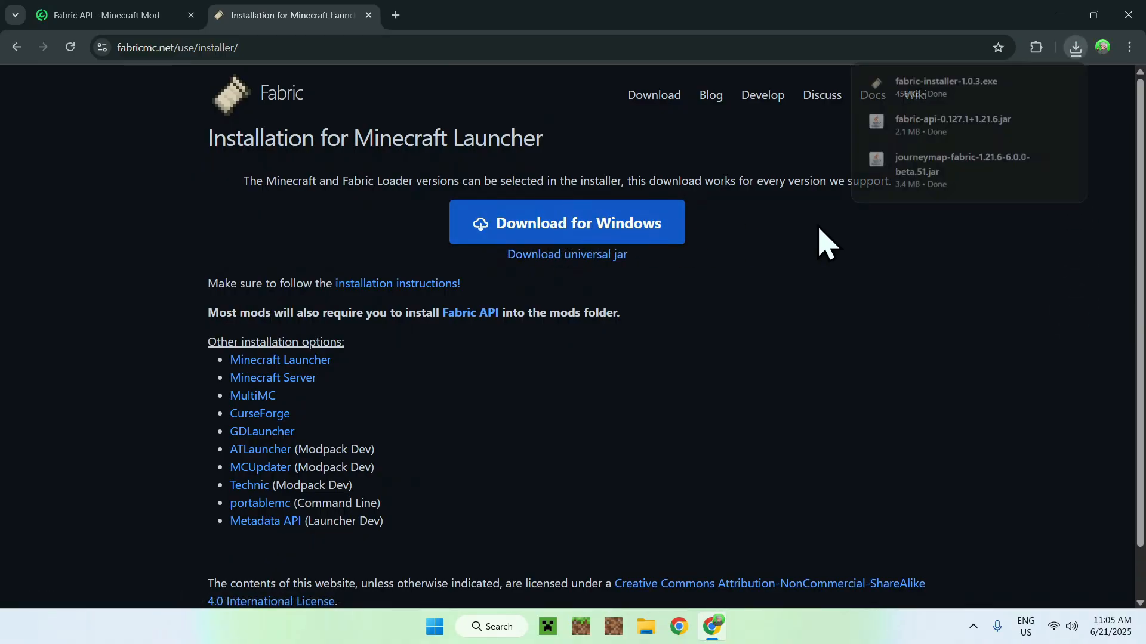
mouse_move(987, 135)
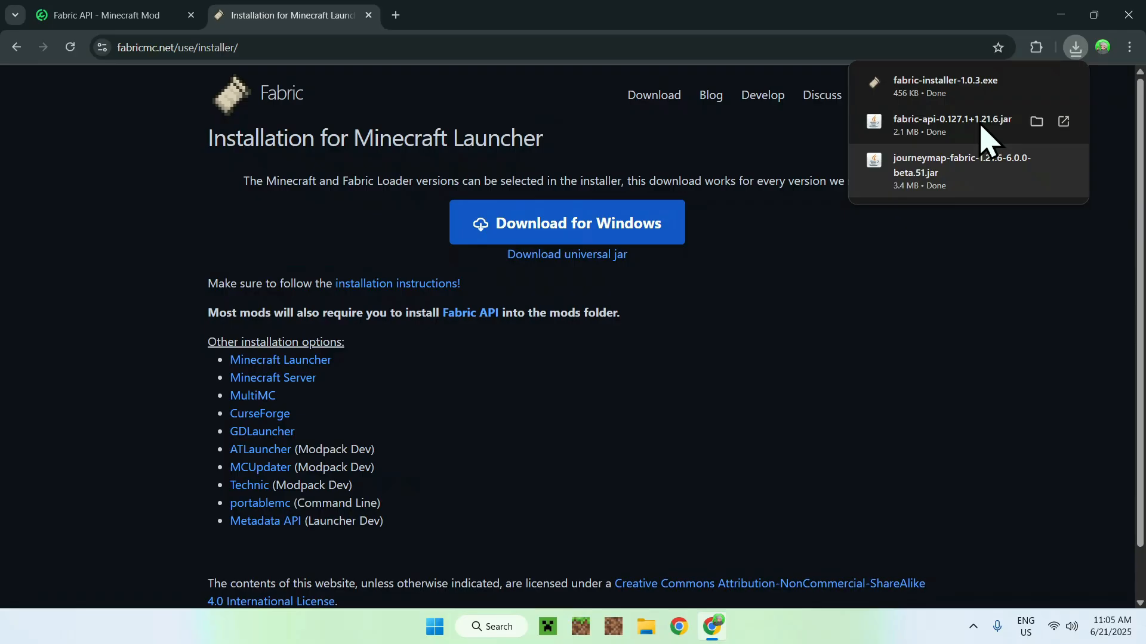
mouse_move(936, 252)
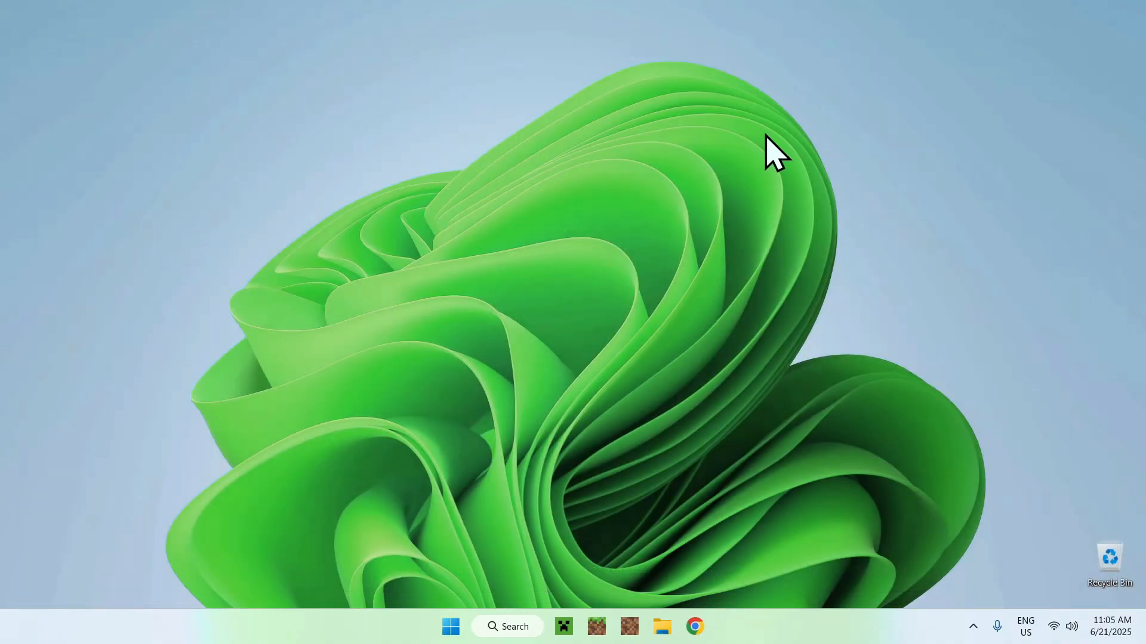
- Launch fabric-installer-1.0.3.exe from the Downloads folder
click(661, 626)
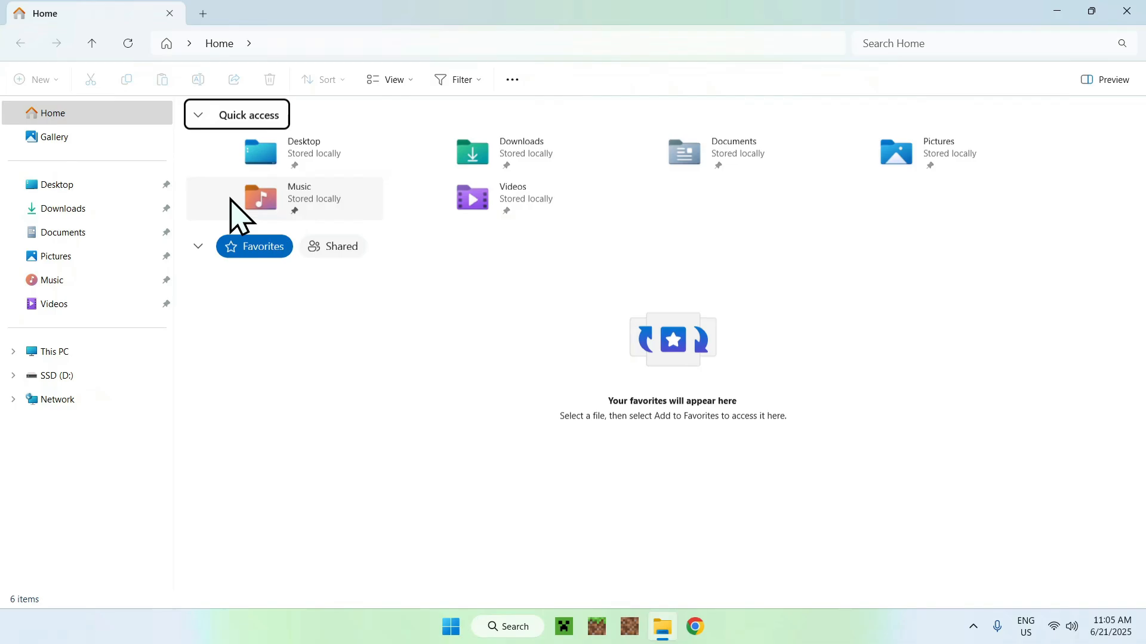
click(63, 207)
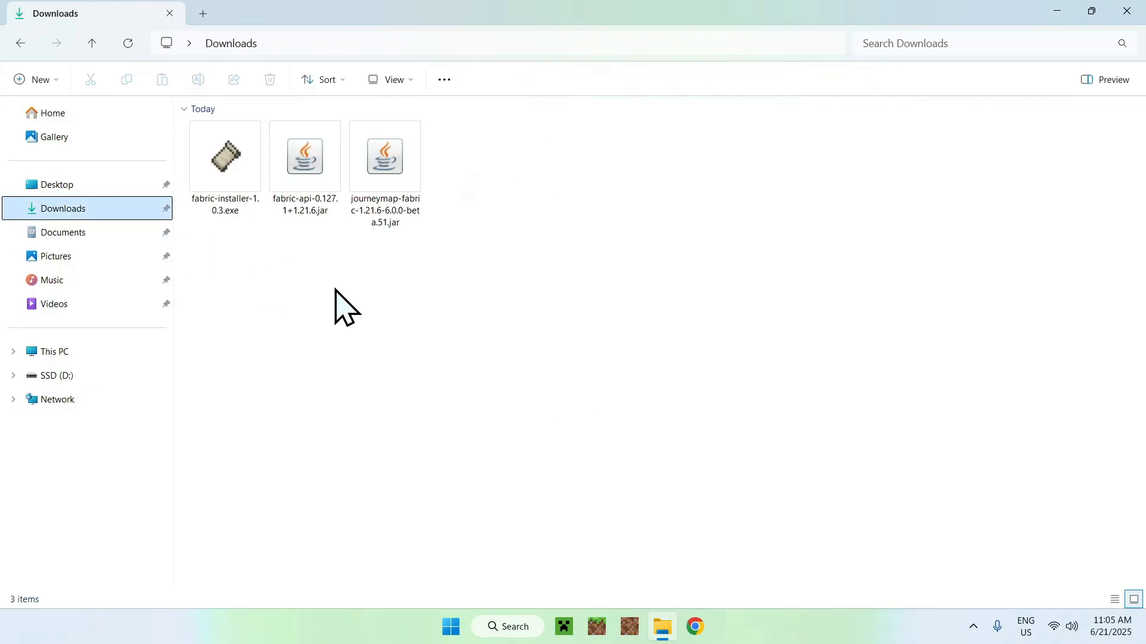
click(224, 155)
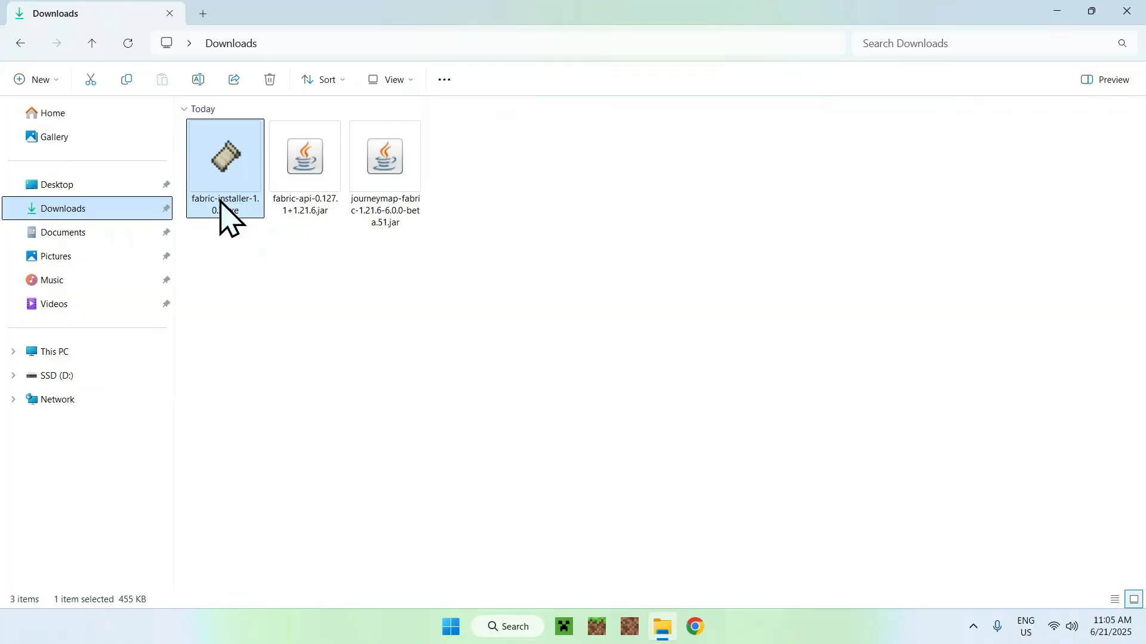
double_click(224, 155)
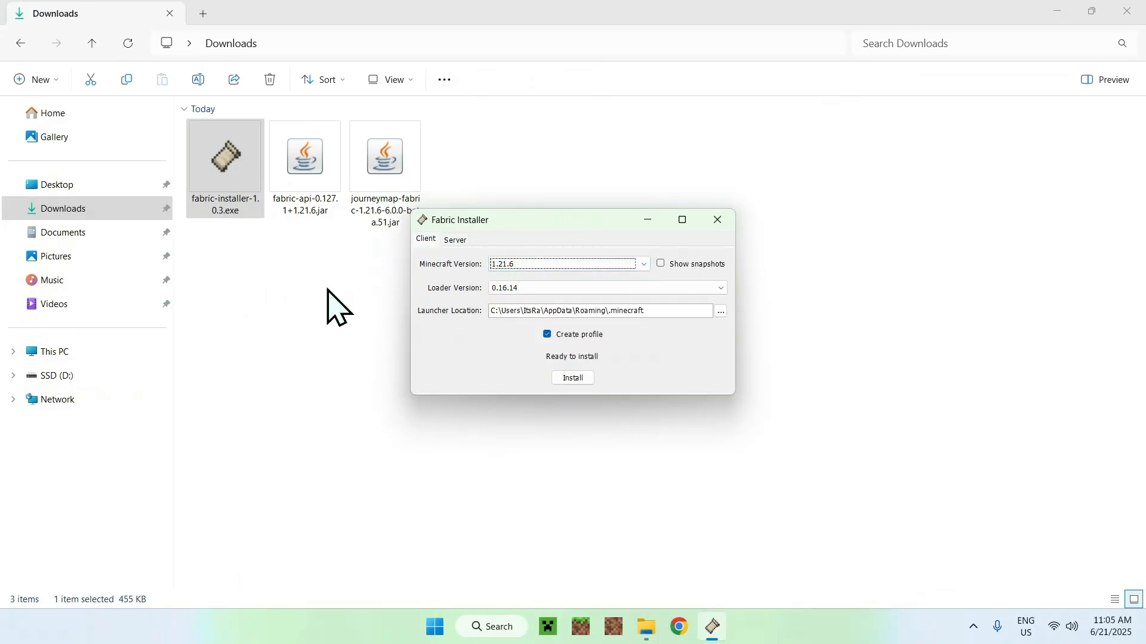
- Install Fabric Loader 0.16.14 for Minecraft 1.21.6 and close the finished installer
click(573, 378)
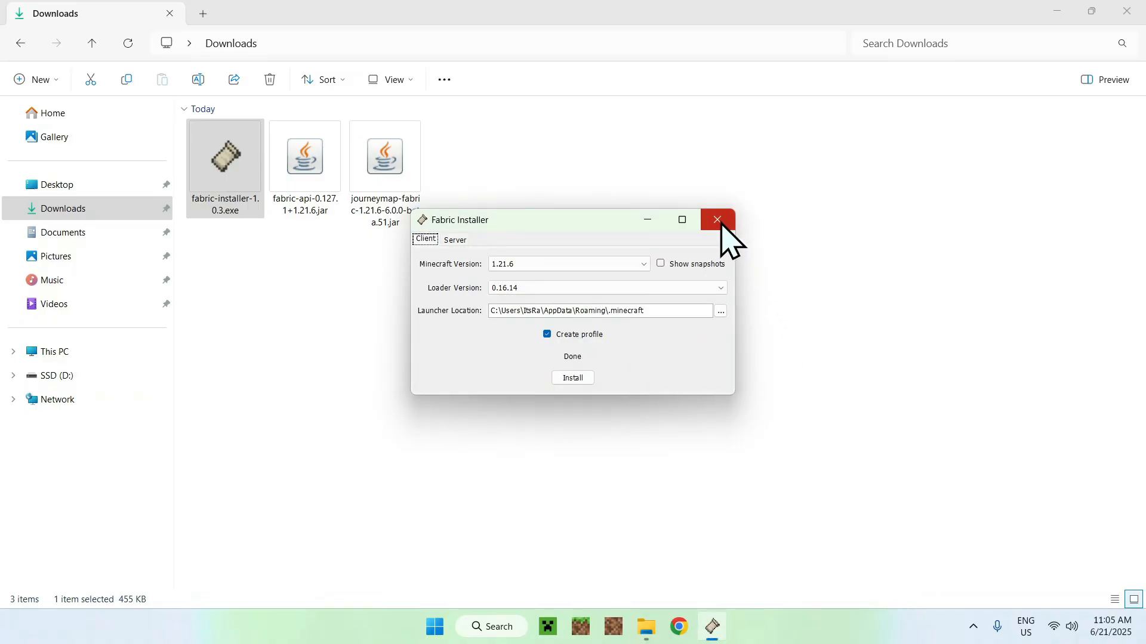
click(716, 219)
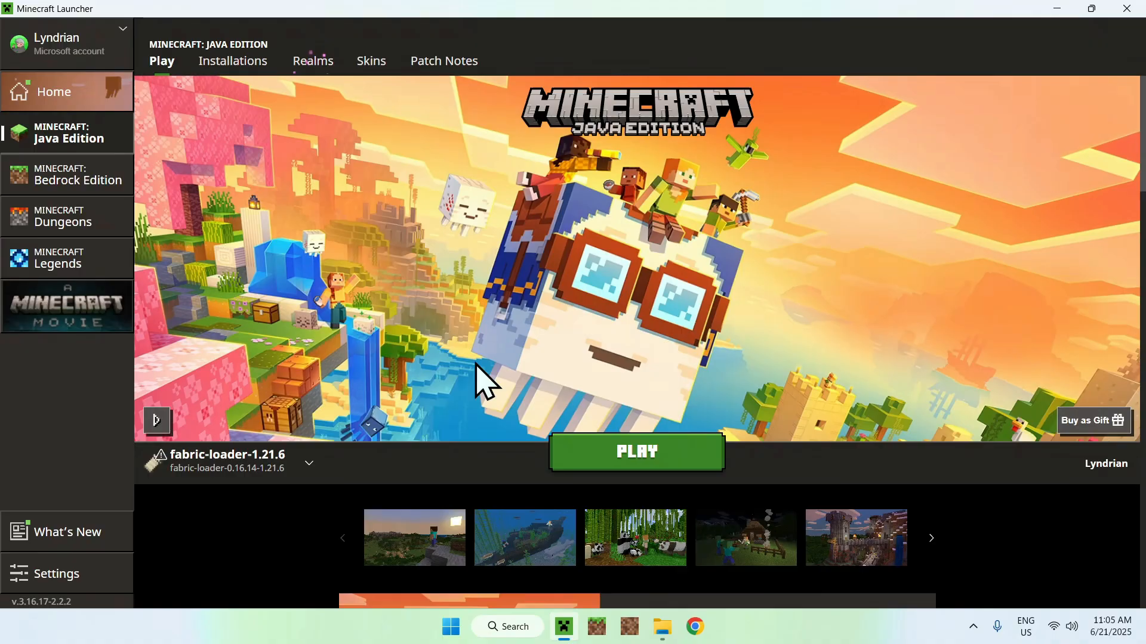
mouse_move(259, 365)
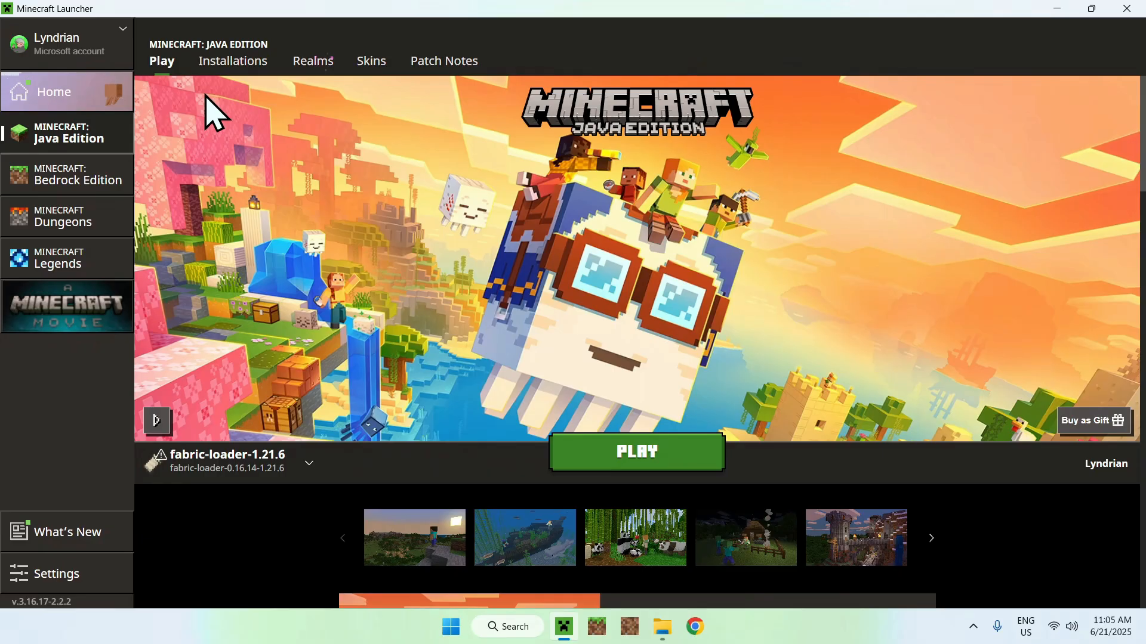
- Show the Java Edition Installations list with the fabric-loader-1.21.6 profile
click(233, 61)
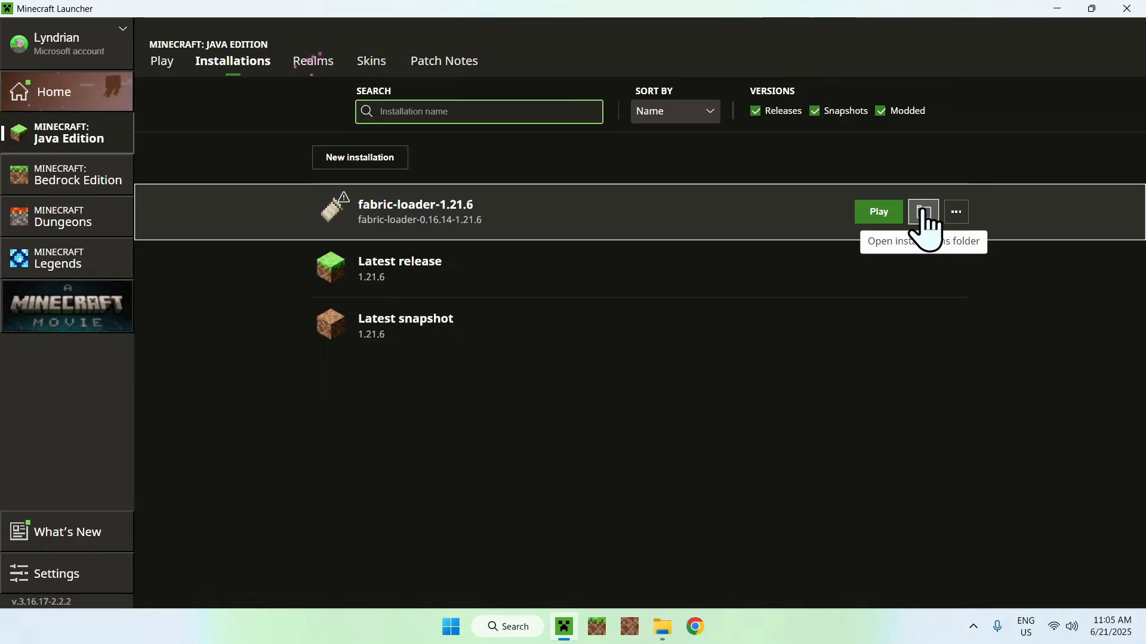
- Paste the Fabric API 0.127.1 and JourneyMap 1.21.6 jars from Downloads into .minecraft/mods
click(923, 213)
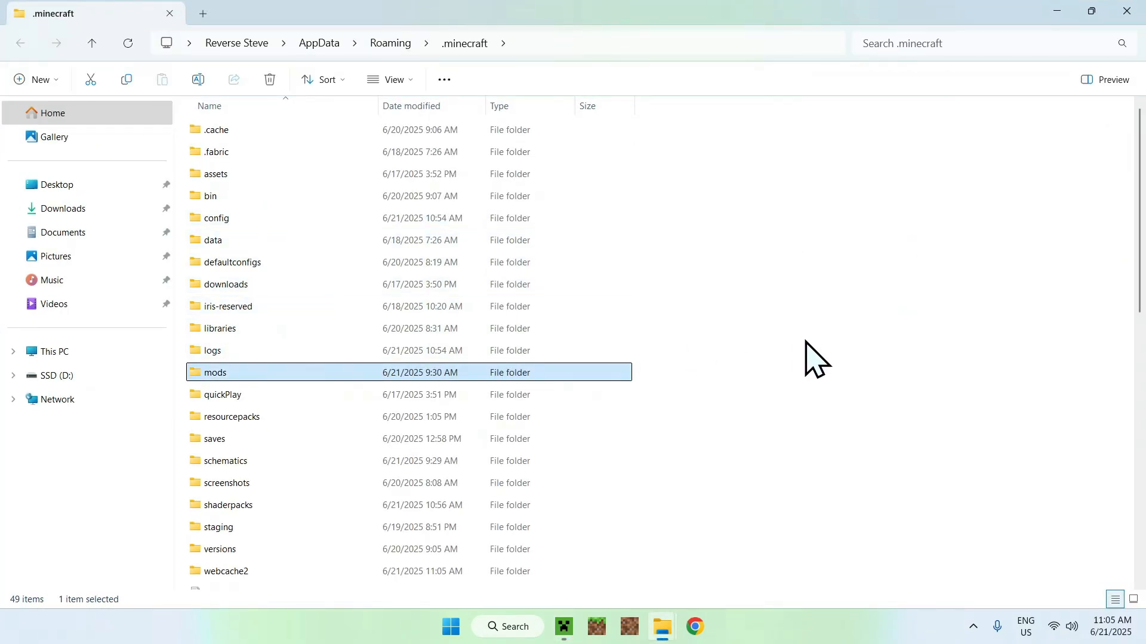
double_click(214, 372)
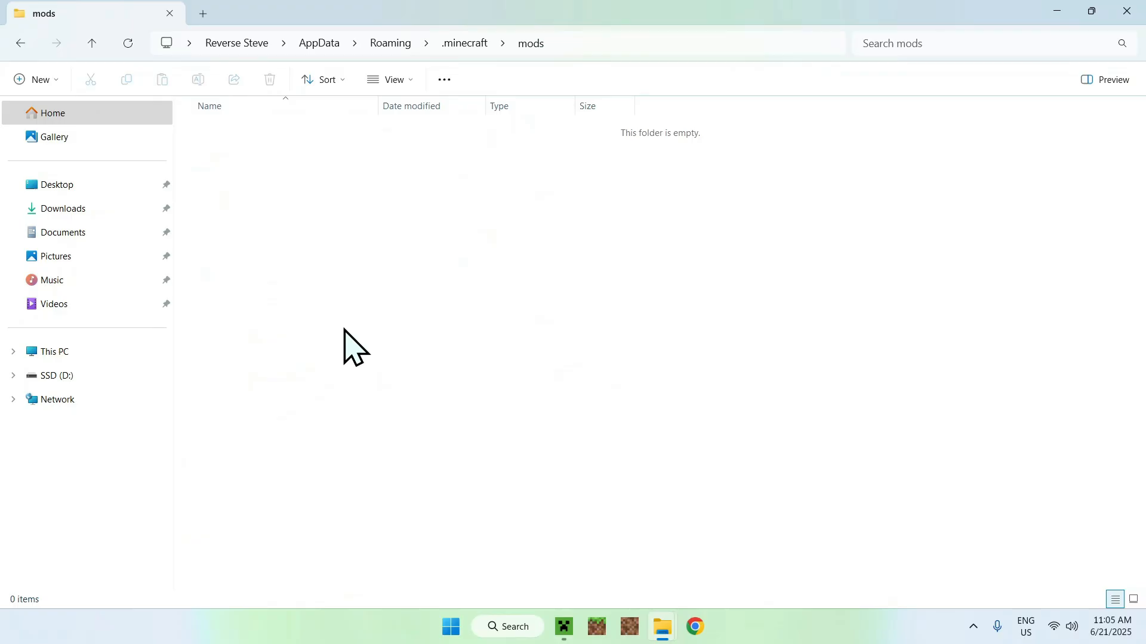
mouse_move(87, 208)
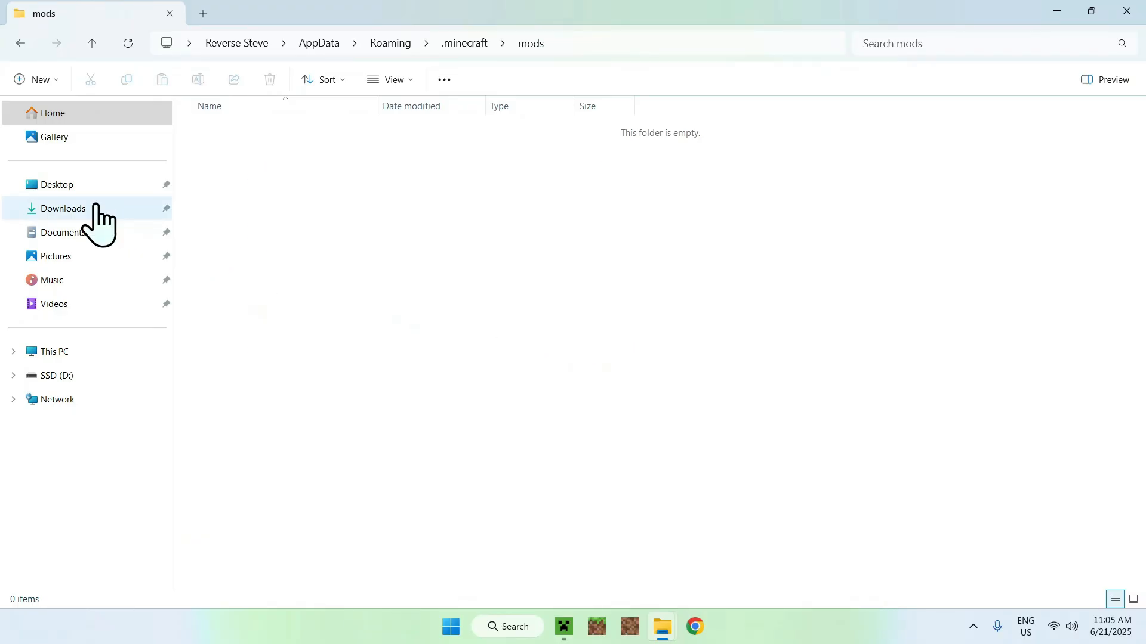
click(63, 208)
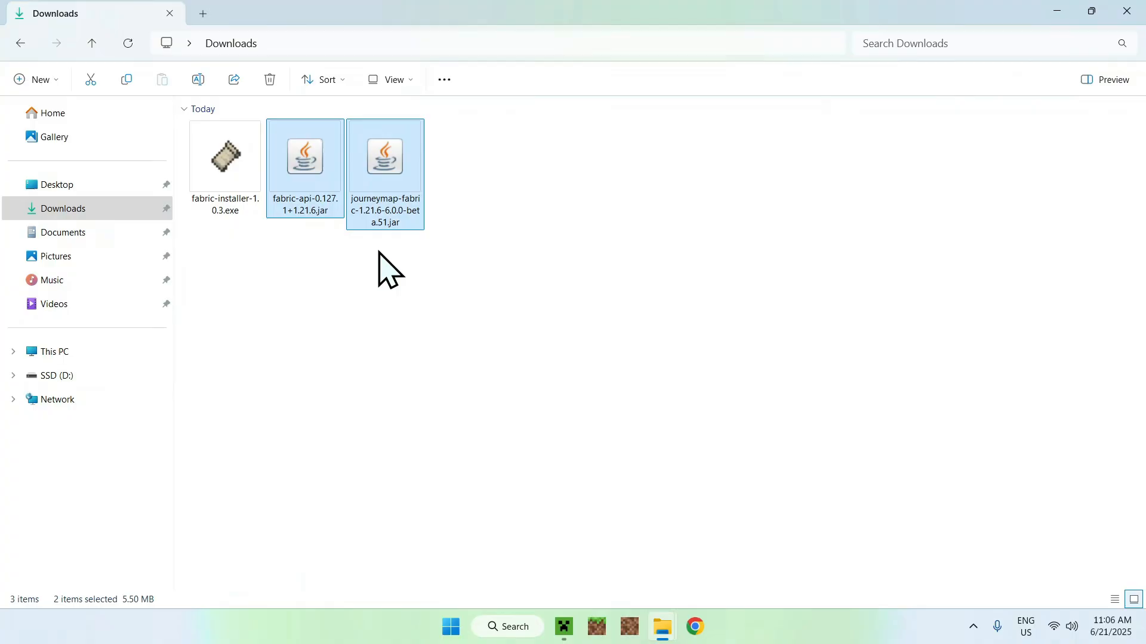
mouse_move(44, 51)
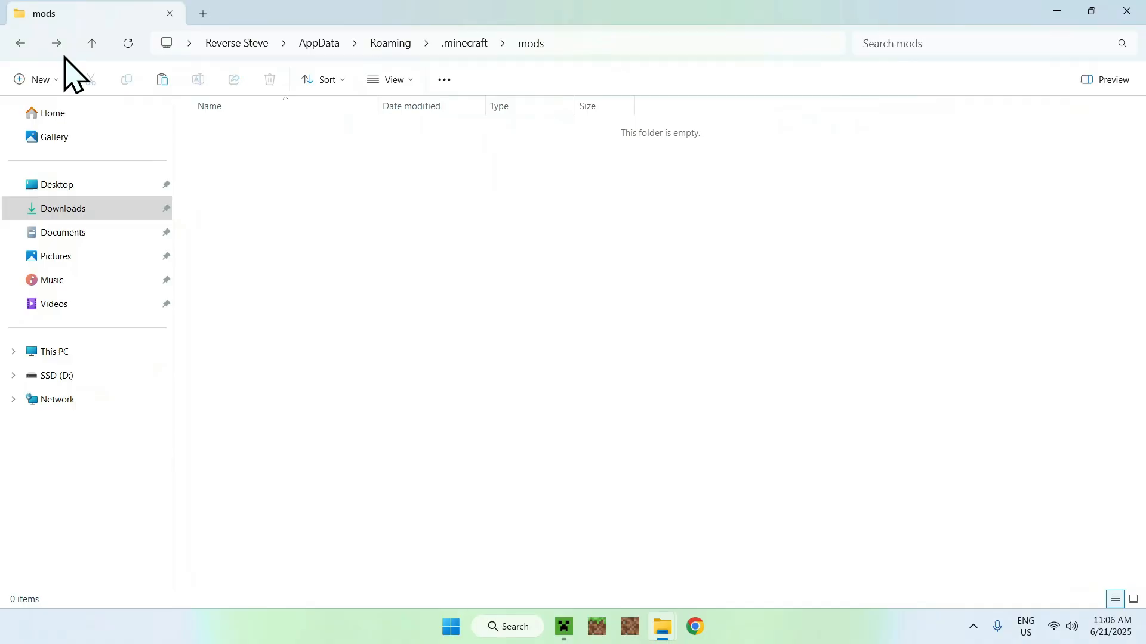
click(161, 79)
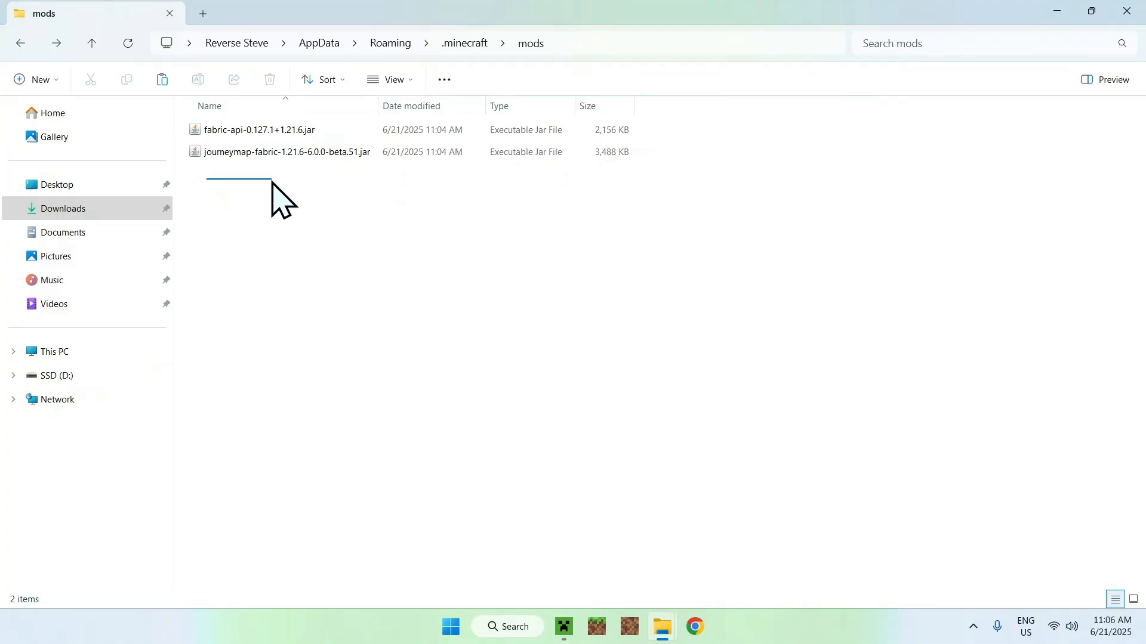
mouse_move(637, 271)
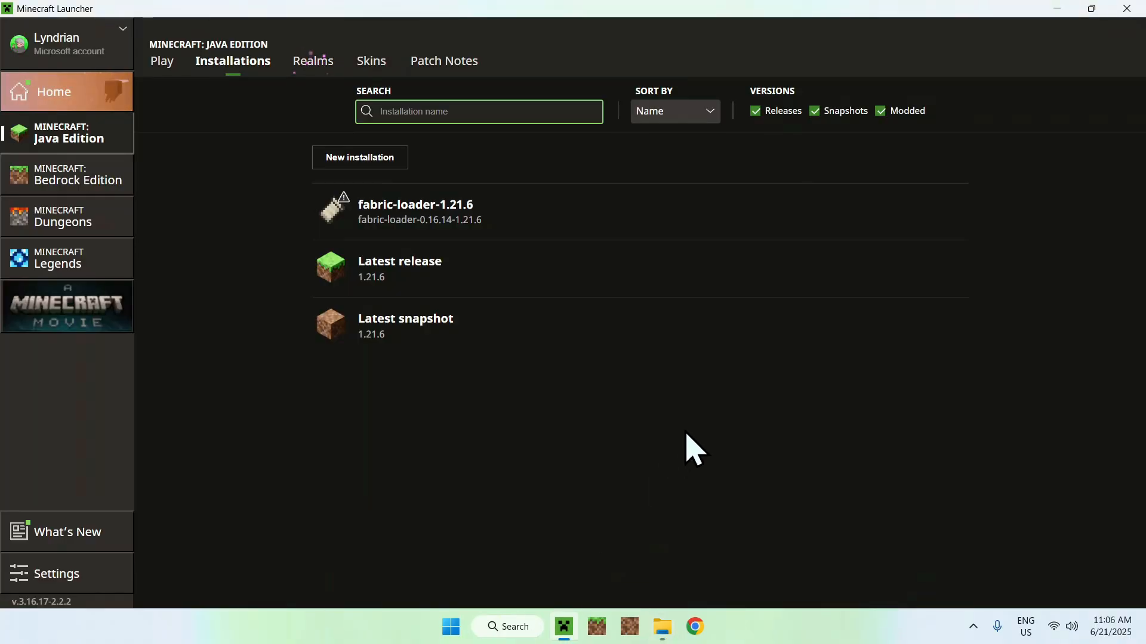
- Launch Minecraft 1.21.6 from the fabric-loader-1.21.6 profile to its modded title screen
click(162, 60)
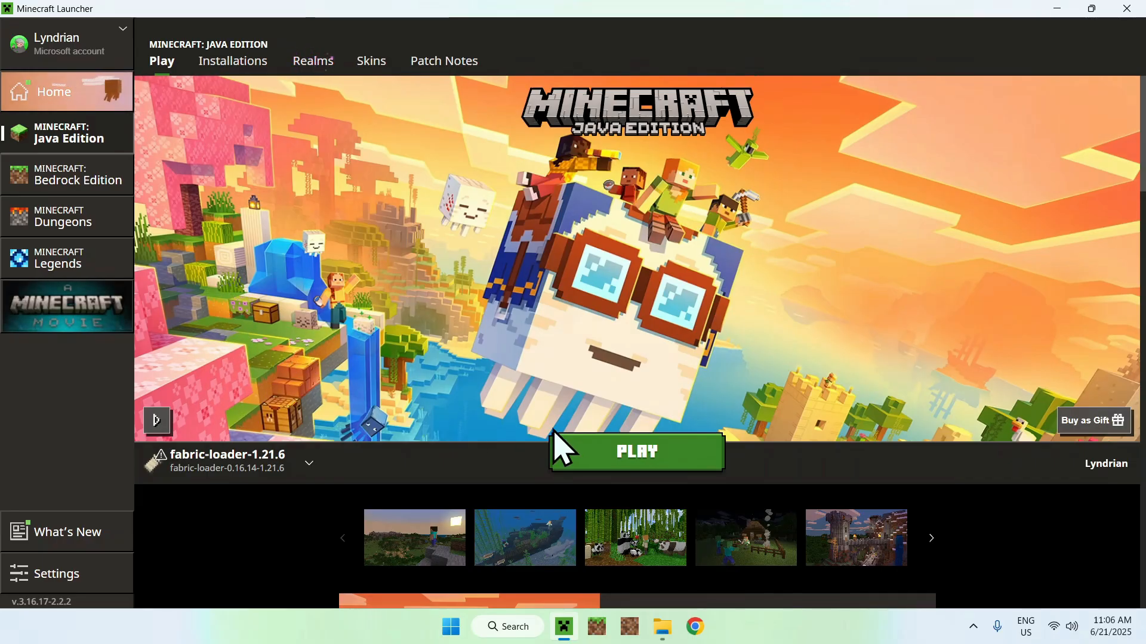
click(635, 451)
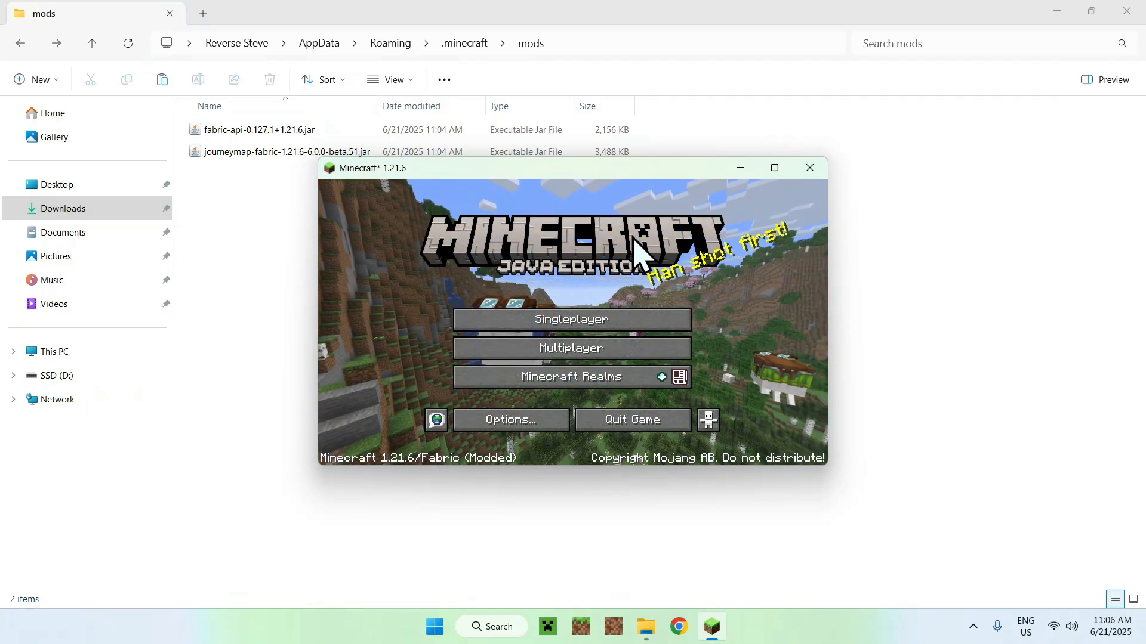
- Load a singleplayer world full screen, check JourneyMap's About and Options, then walk across the plains
click(773, 168)
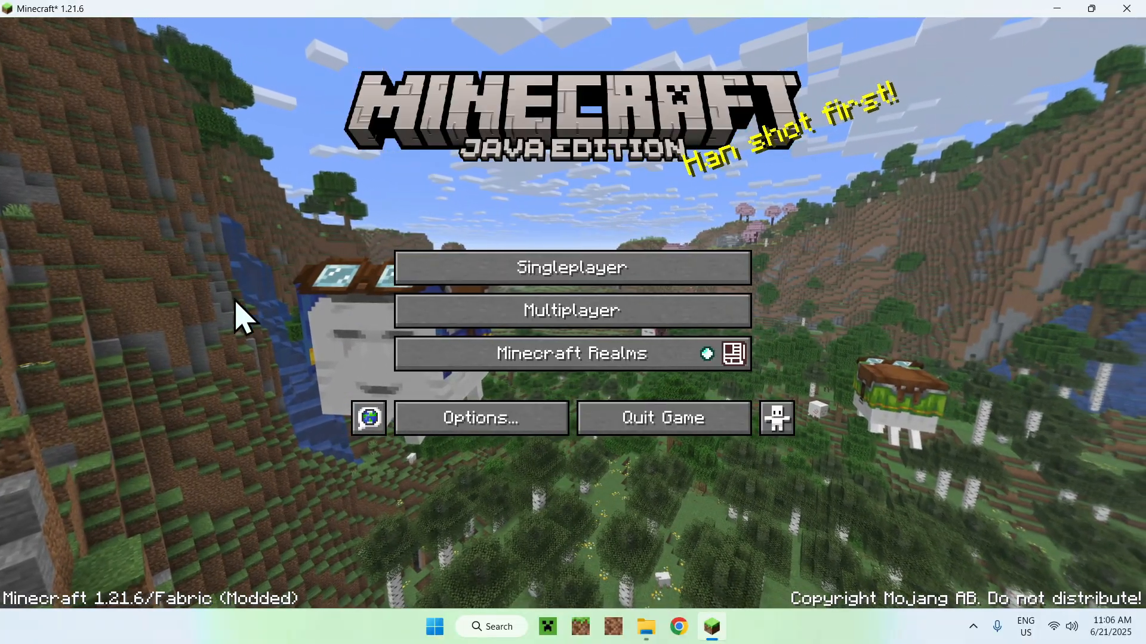
click(571, 266)
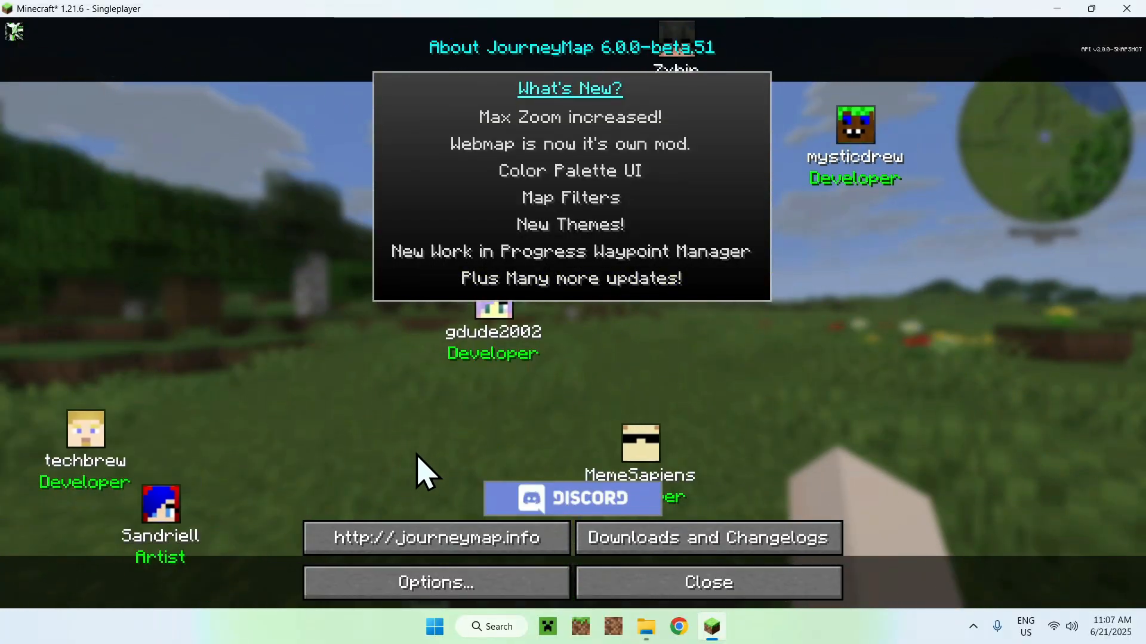
click(436, 583)
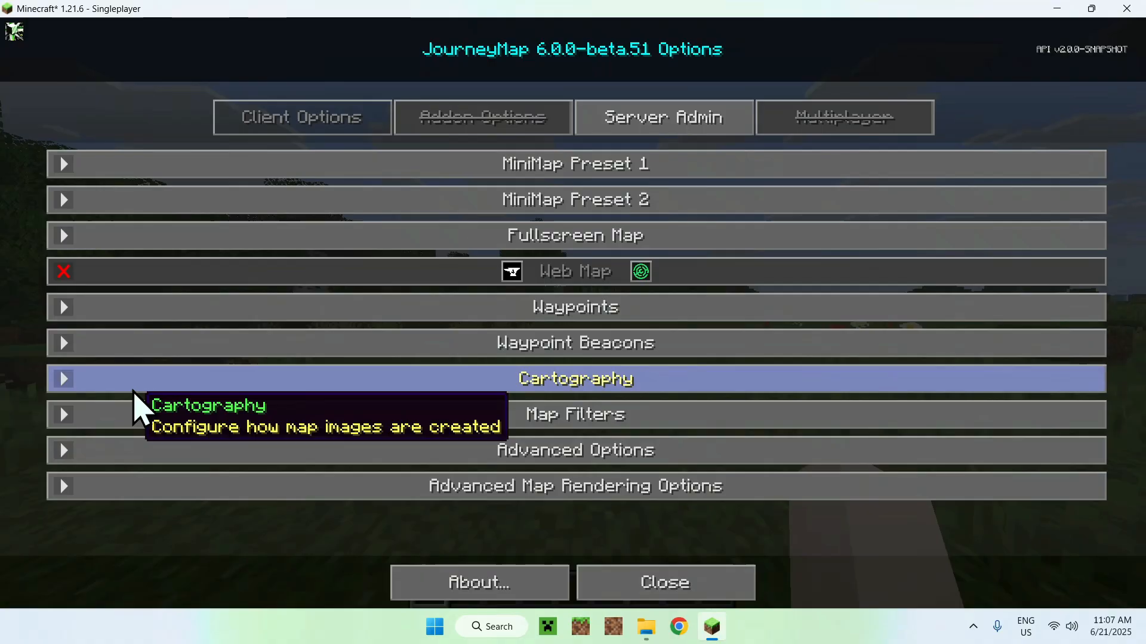
click(664, 582)
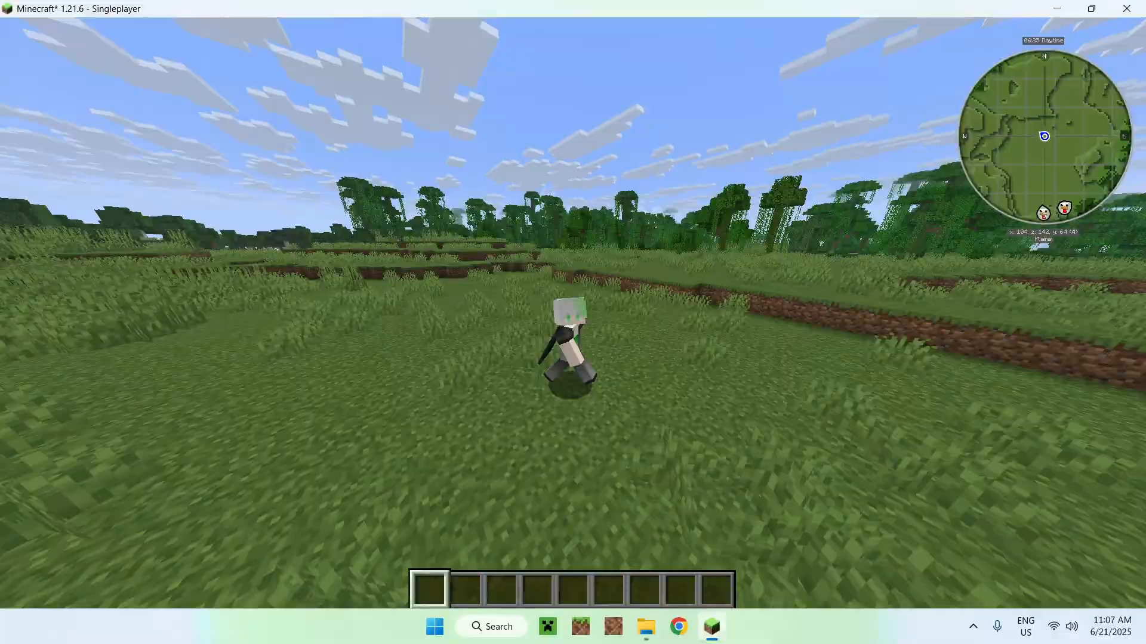
key(w)
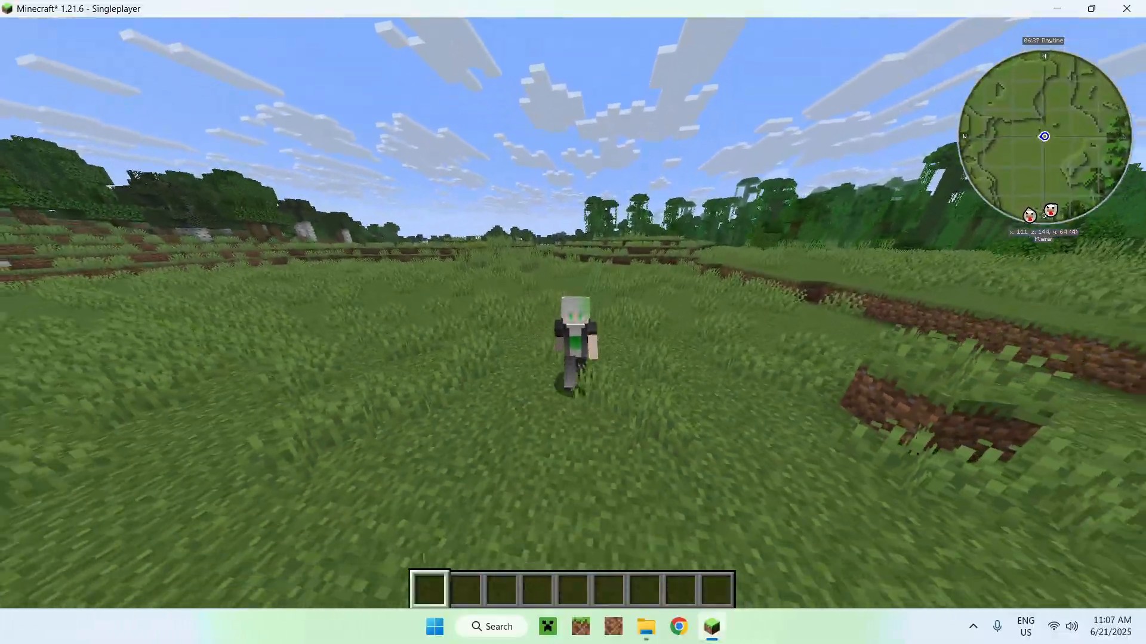